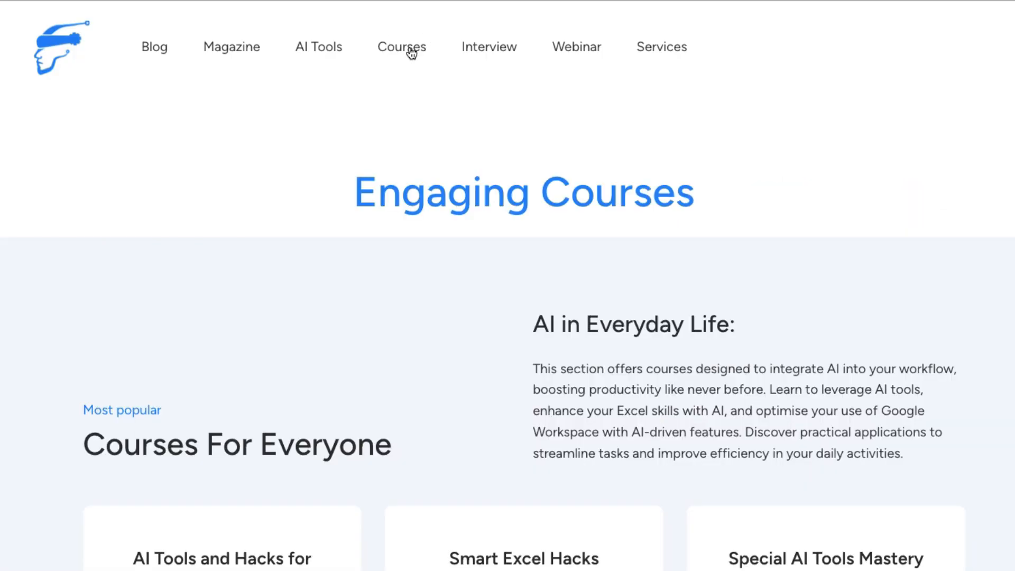
Launch the Leonardo.Ai app from the website and browse the Community Creations gallery
scroll(down, 3)
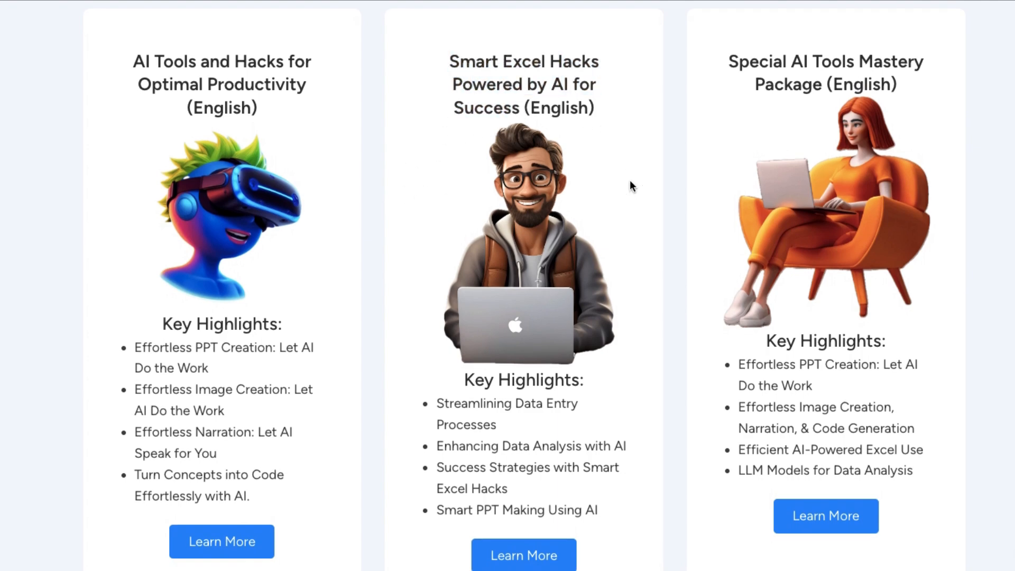
scroll(down, 3)
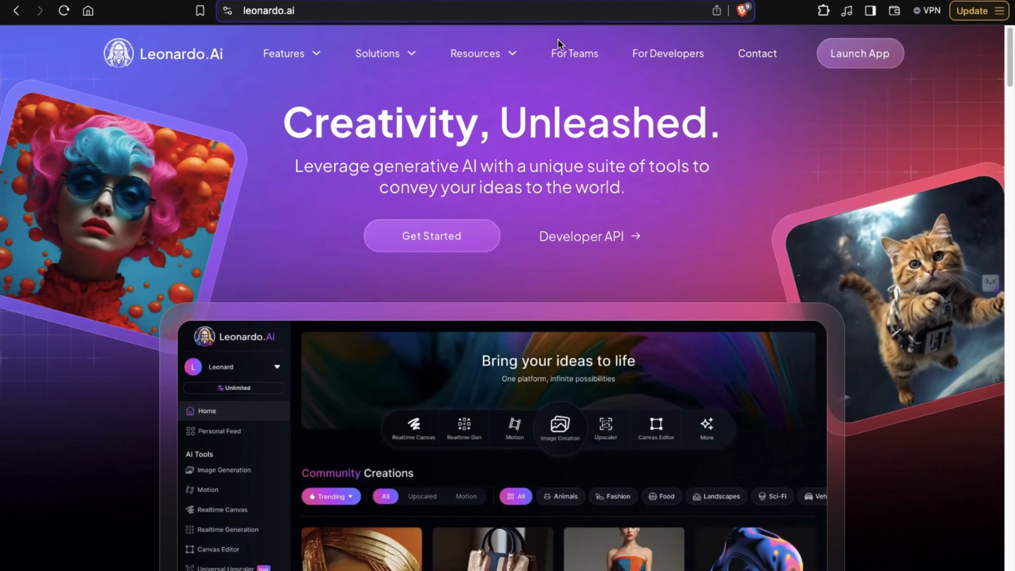
mouse_move(809, 88)
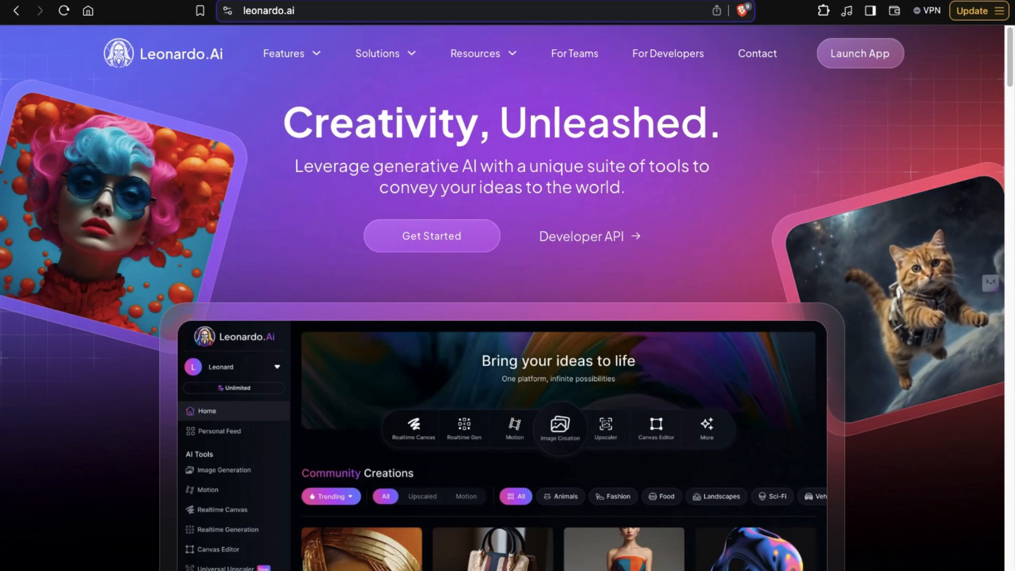
click(859, 52)
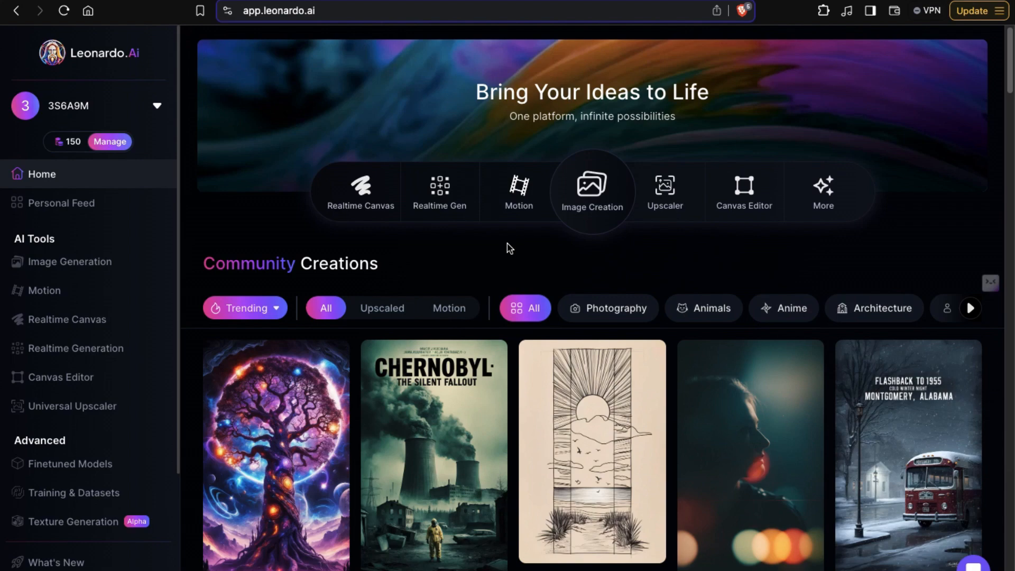
mouse_move(587, 229)
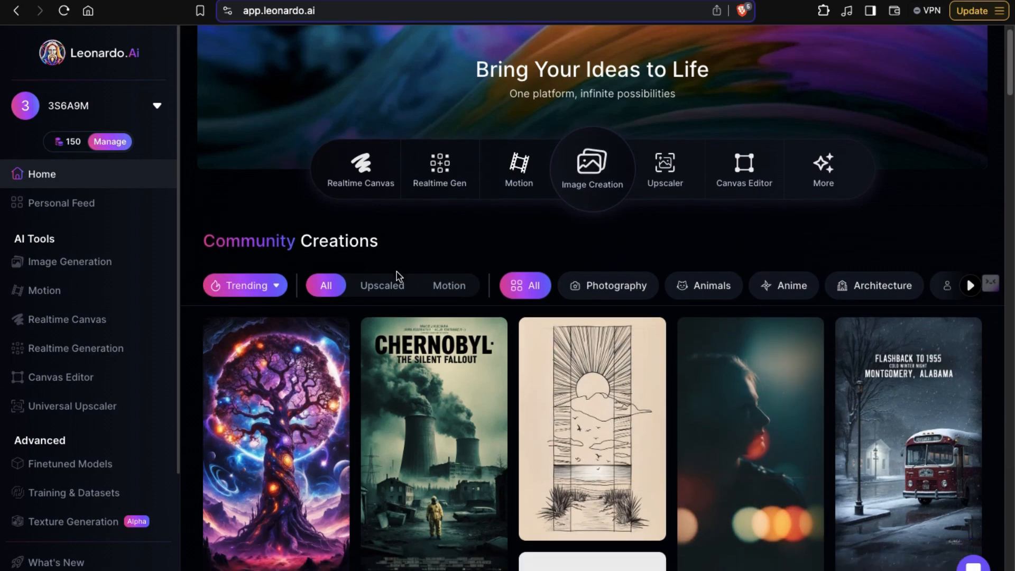
scroll(down, 3)
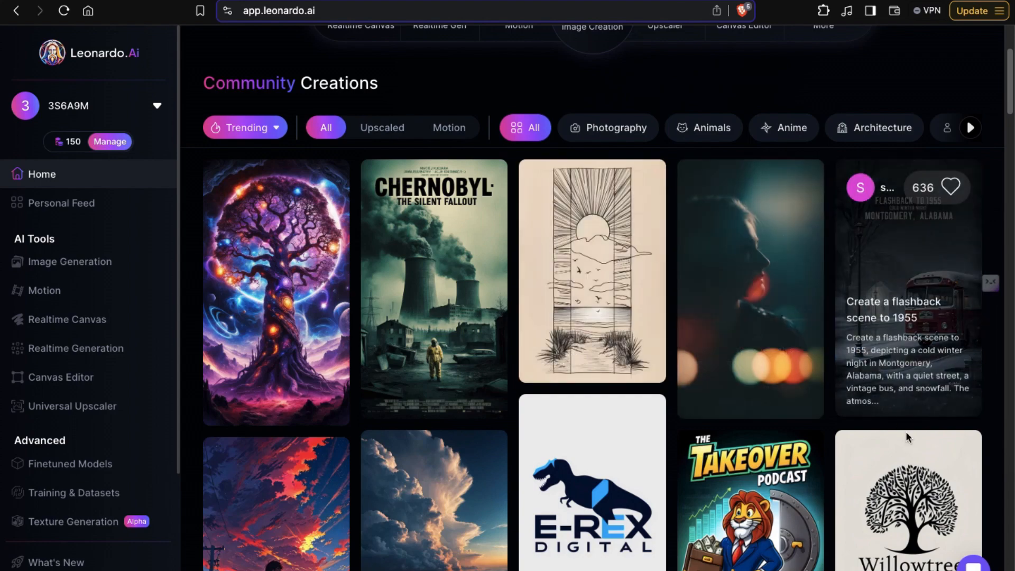
scroll(down, 3)
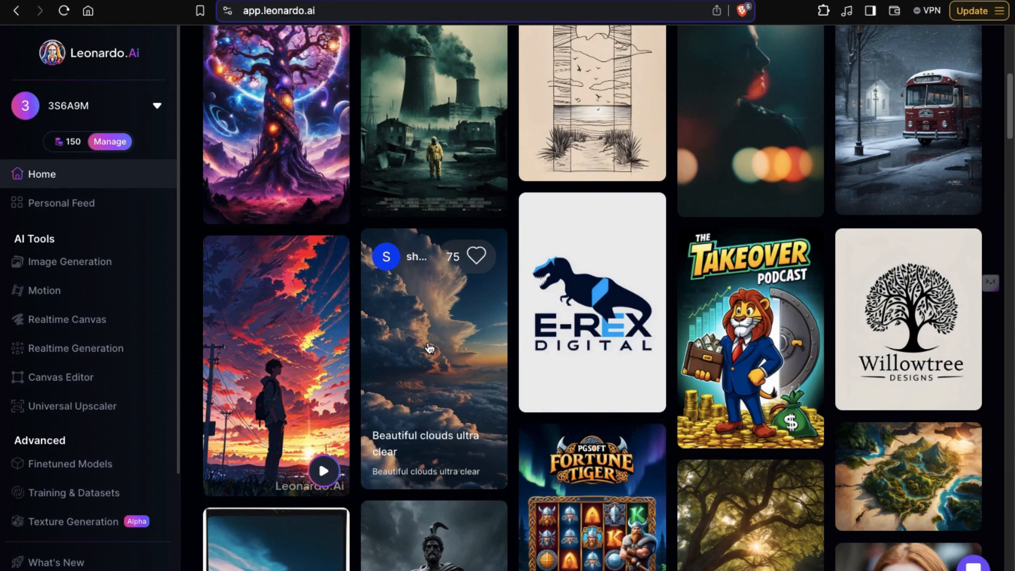
mouse_move(425, 387)
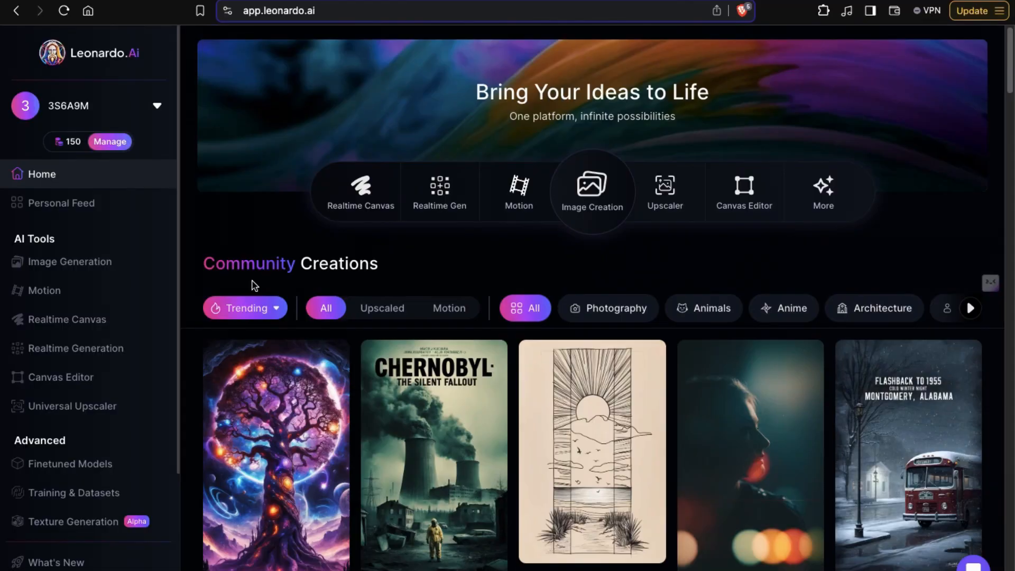
mouse_move(71, 155)
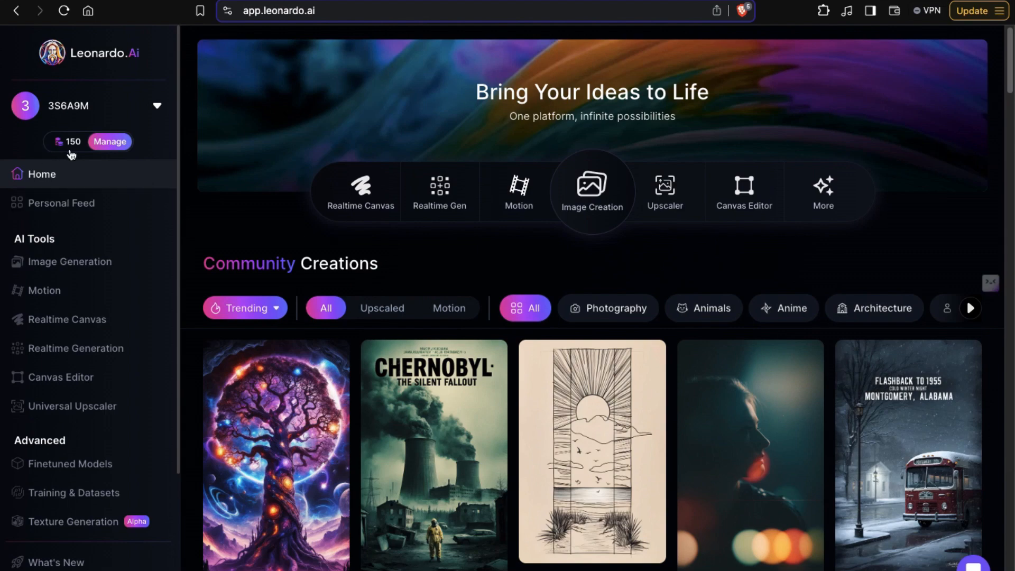
click(69, 141)
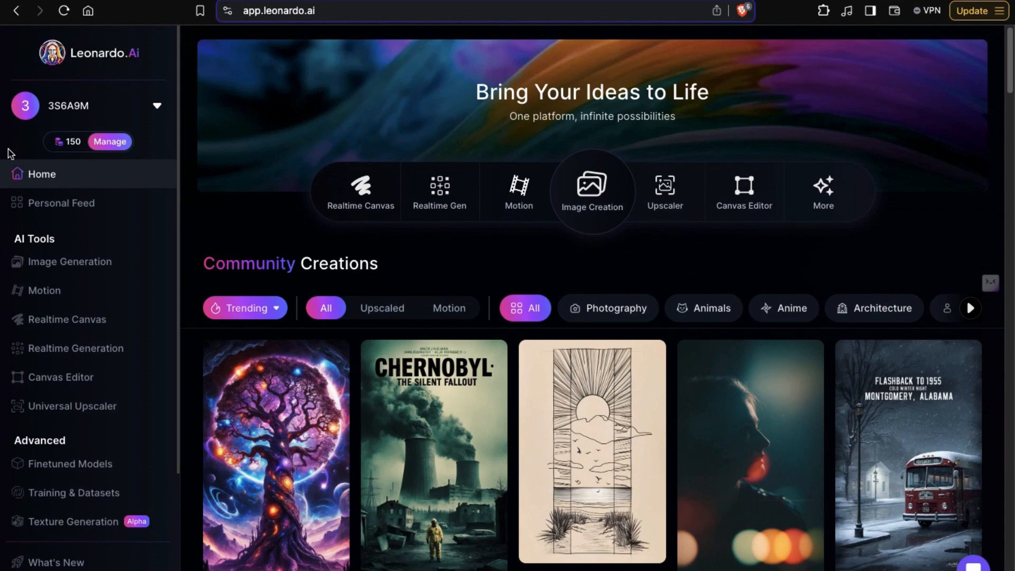
mouse_move(61, 203)
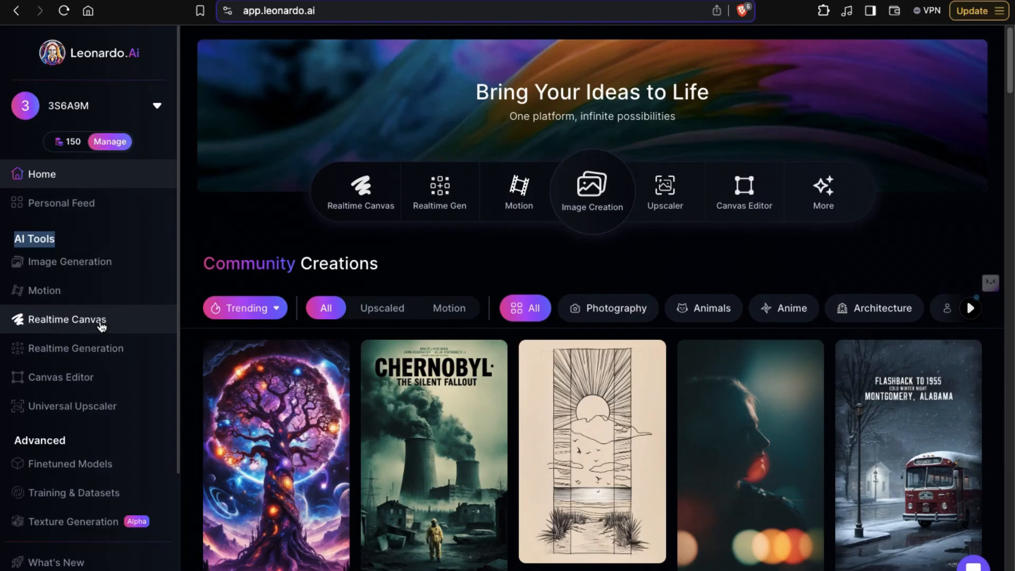
mouse_move(88, 406)
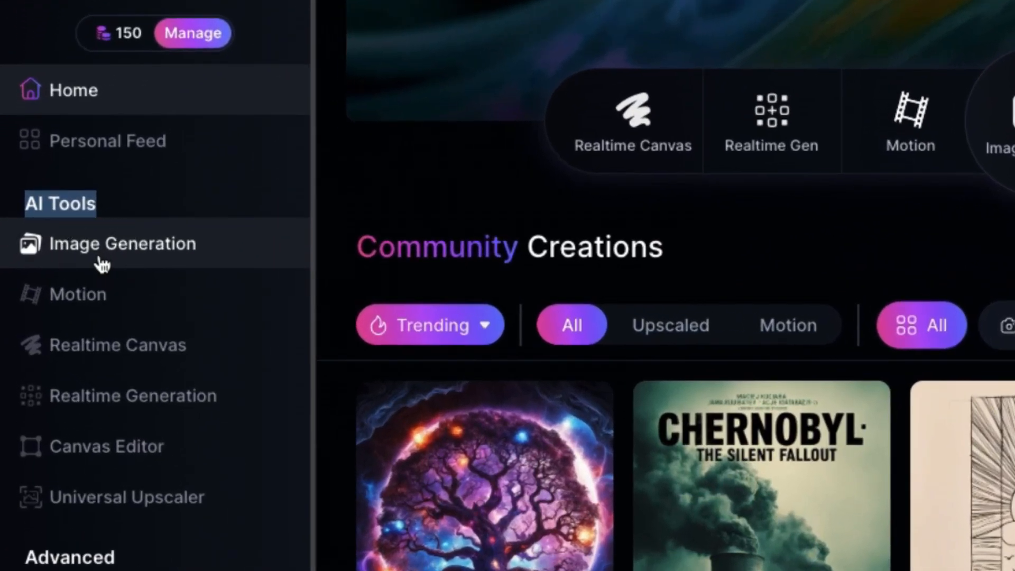
Go to Image Generation, review the Leonardo Phoenix preset picker and reach the Advanced Settings
click(122, 243)
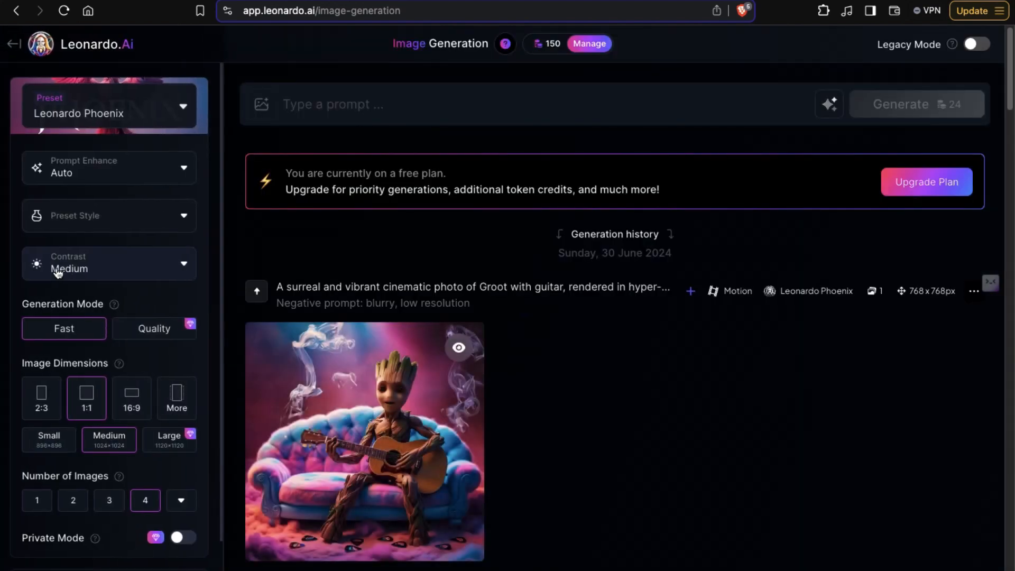
scroll(down, 3)
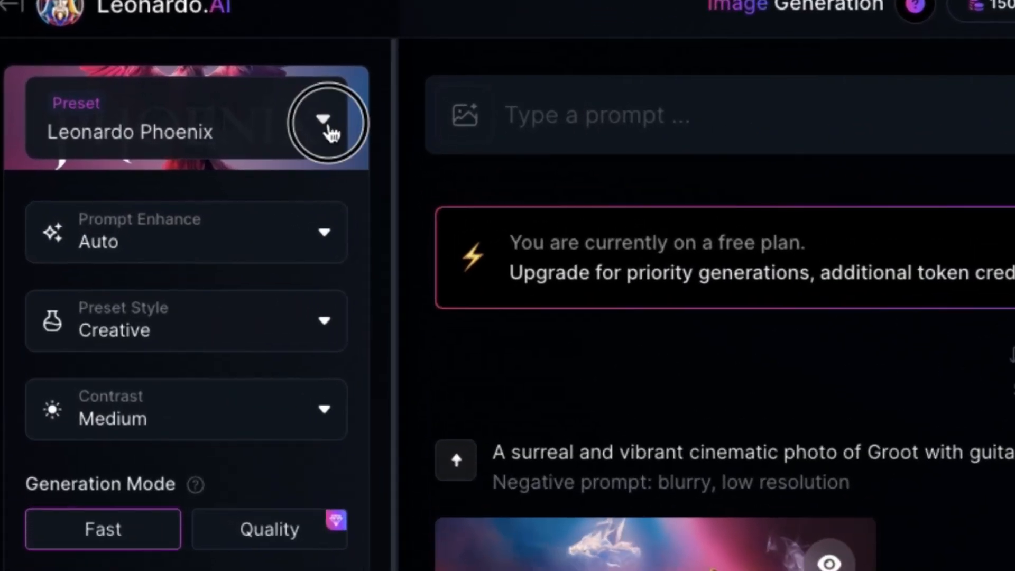
click(323, 120)
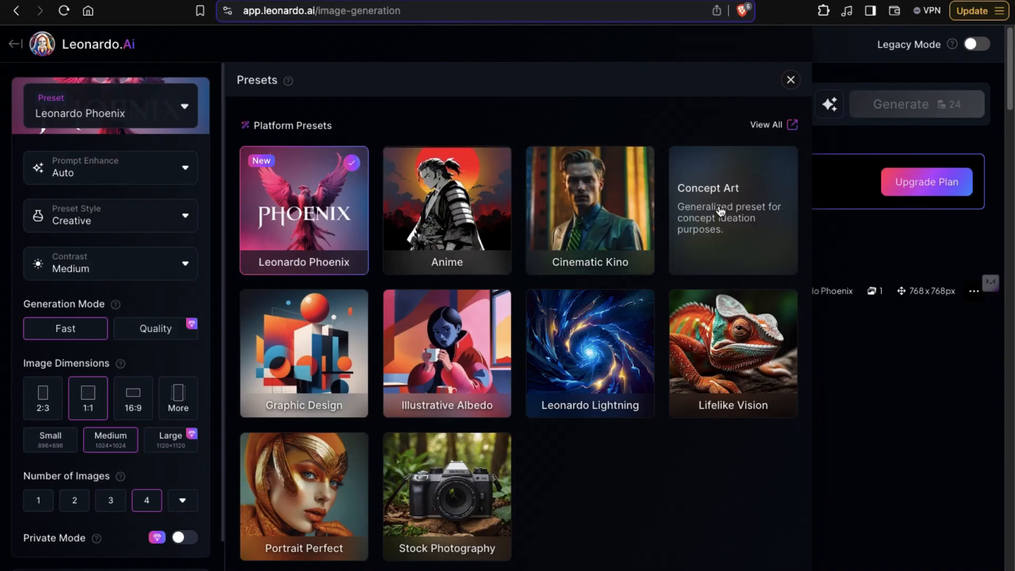
click(789, 79)
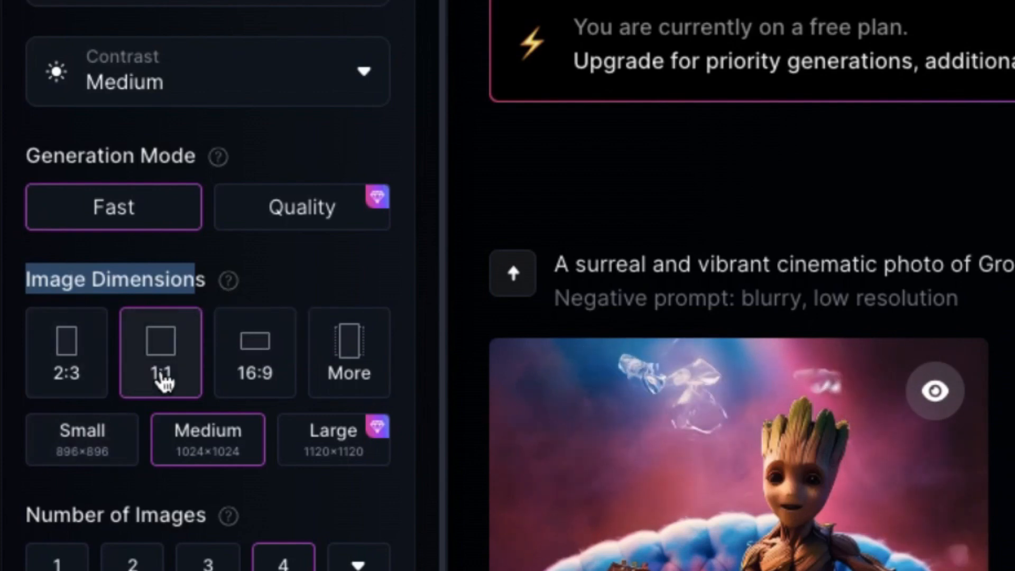
mouse_move(272, 347)
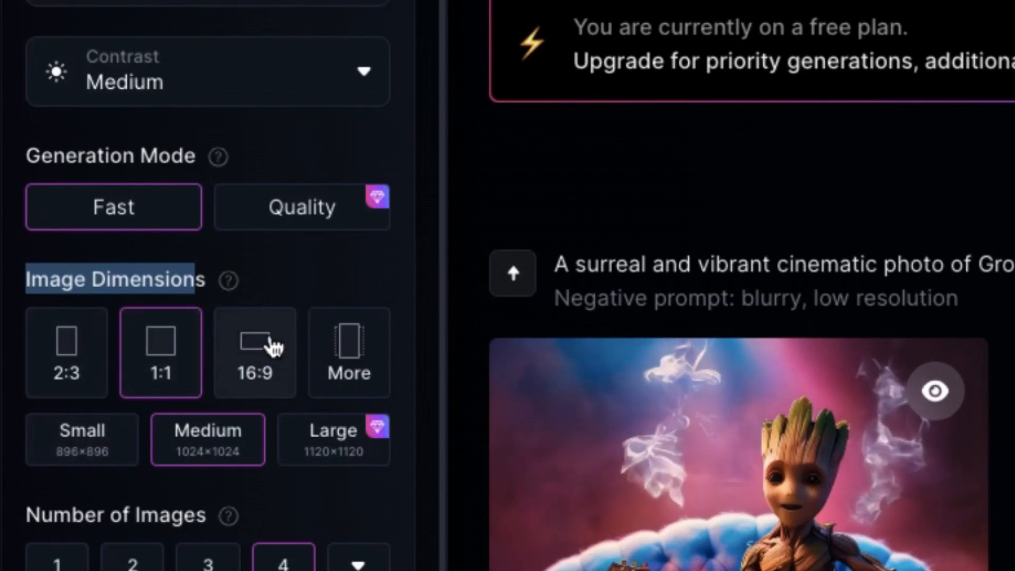
scroll(down, 3)
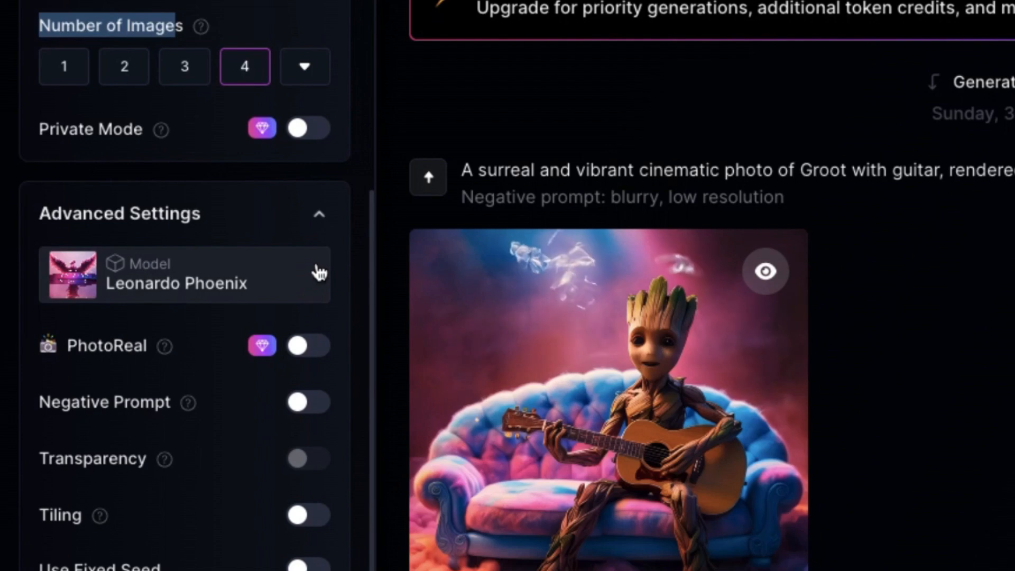
mouse_move(321, 413)
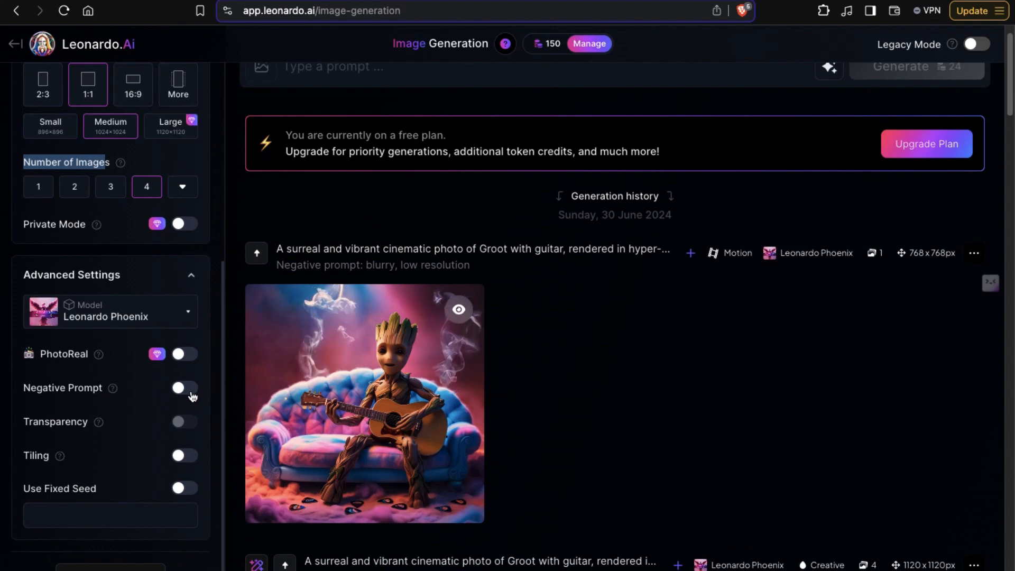
Enter the prompt 'create a image of a groot'
text(creat)
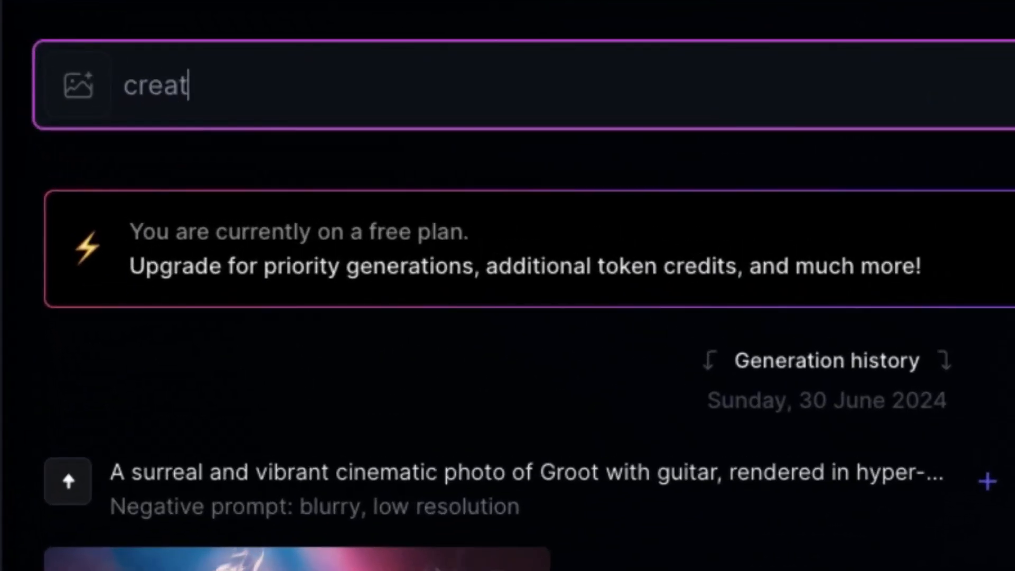
text(e a image o)
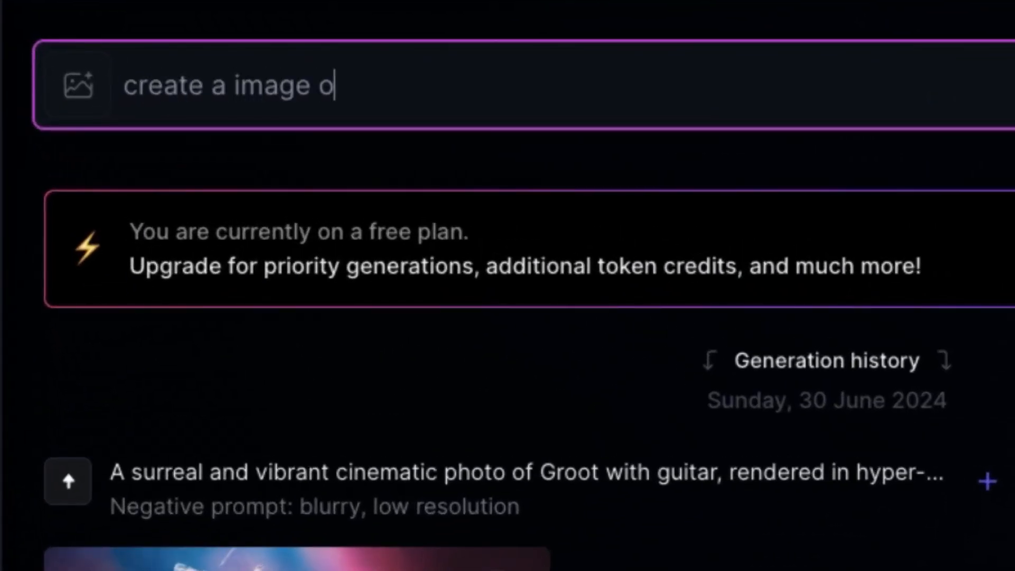
text(f a groot)
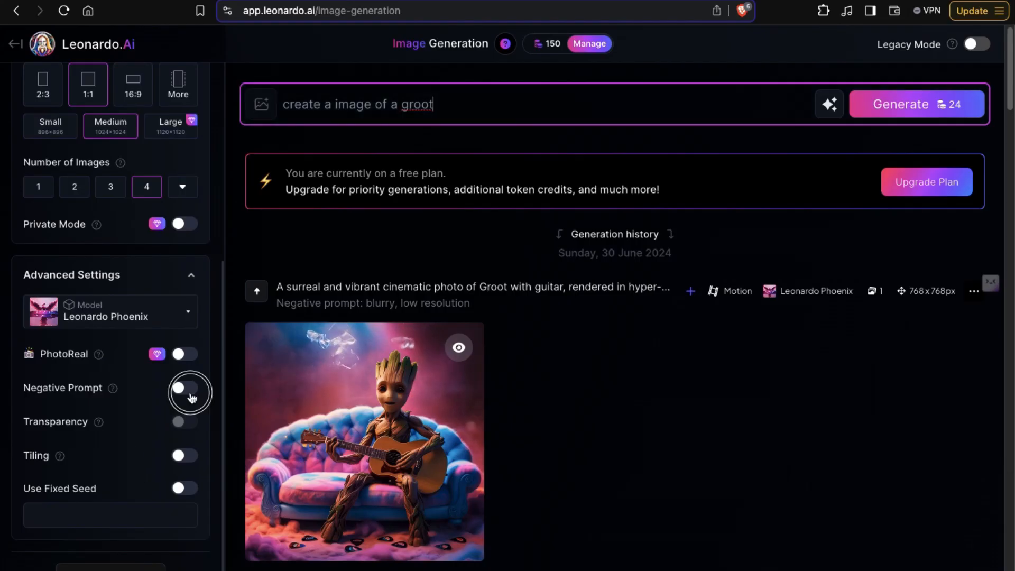
Enable a negative prompt of 'blurry, low resolution' and start generating the Groot images
click(184, 388)
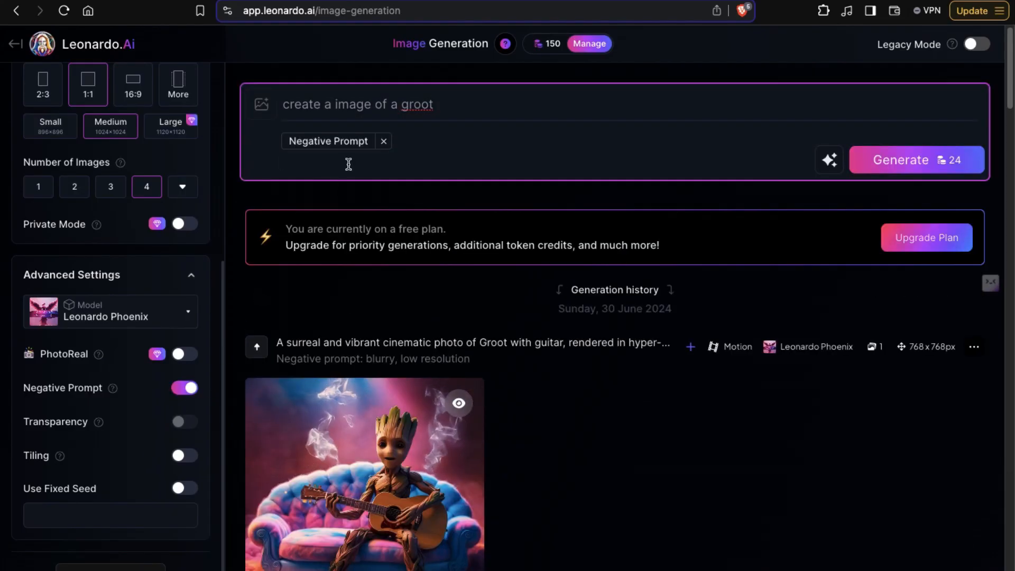
text(blurry)
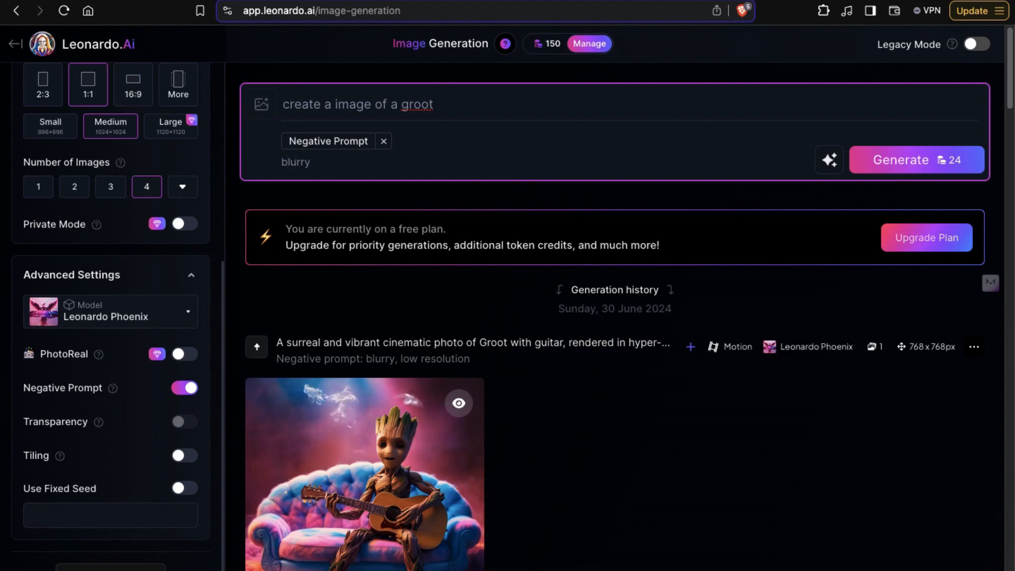
text(,)
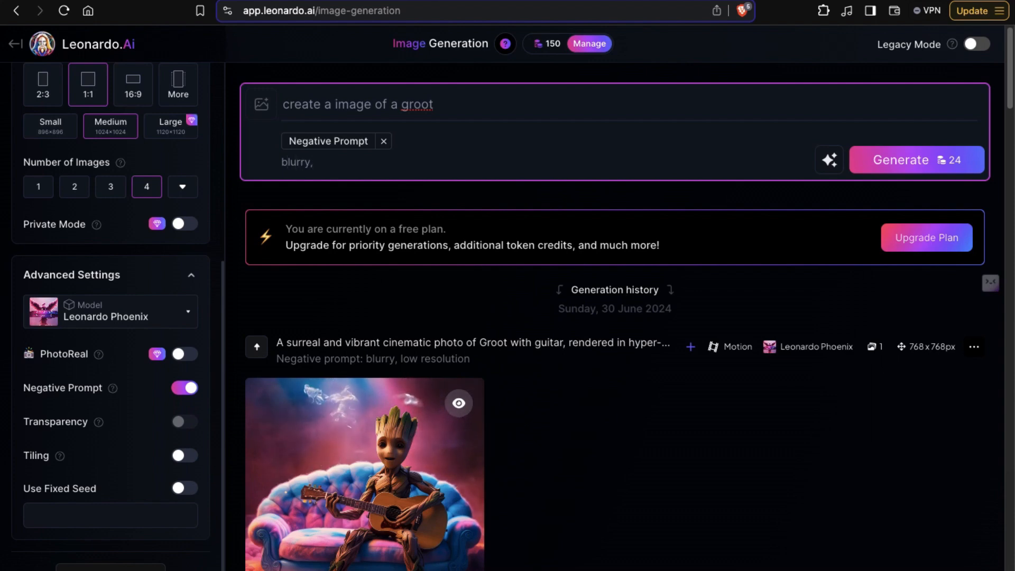
text(low resi)
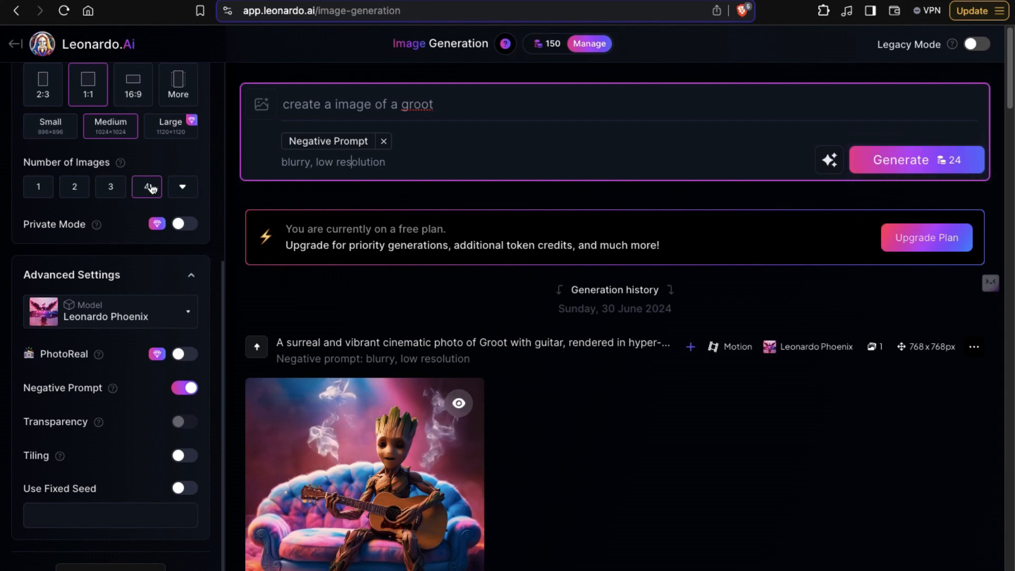
click(915, 159)
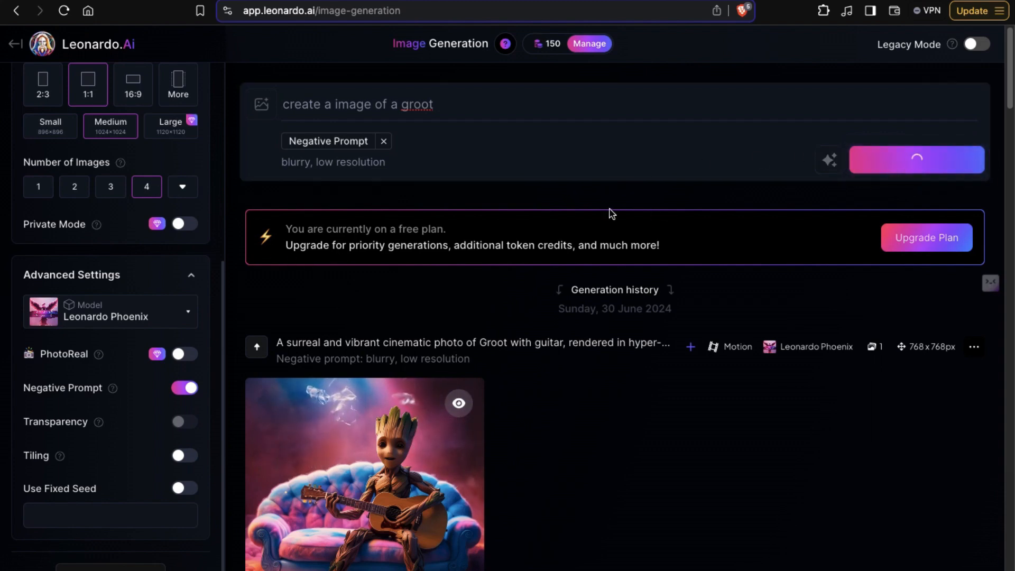
Let the generation finish and look through the four new Groot images in the history
click(915, 160)
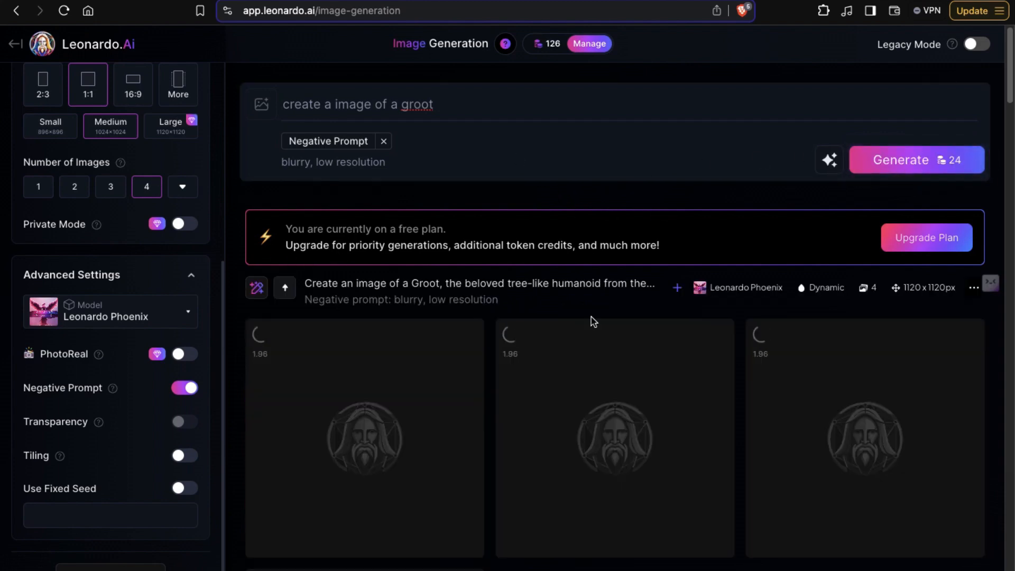
scroll(down, 3)
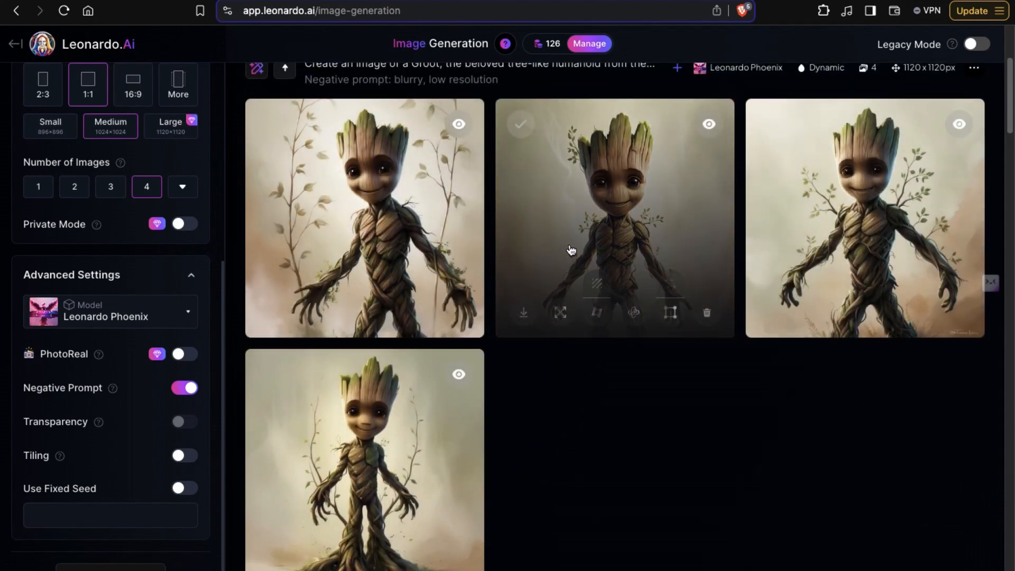
scroll(down, 3)
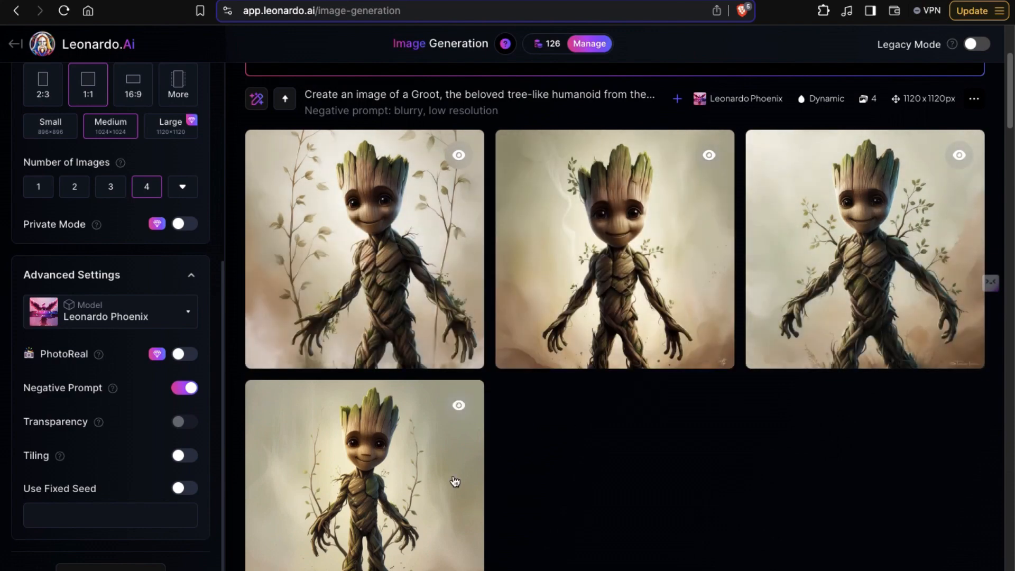
mouse_move(399, 247)
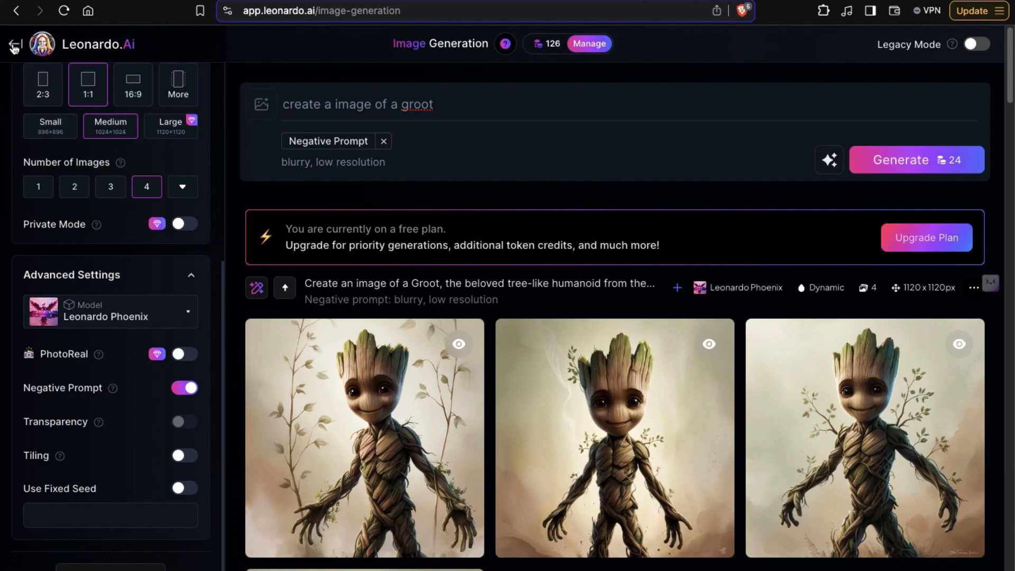
Leave Image Generation and pick the first recent Groot image as the Motion source
click(13, 44)
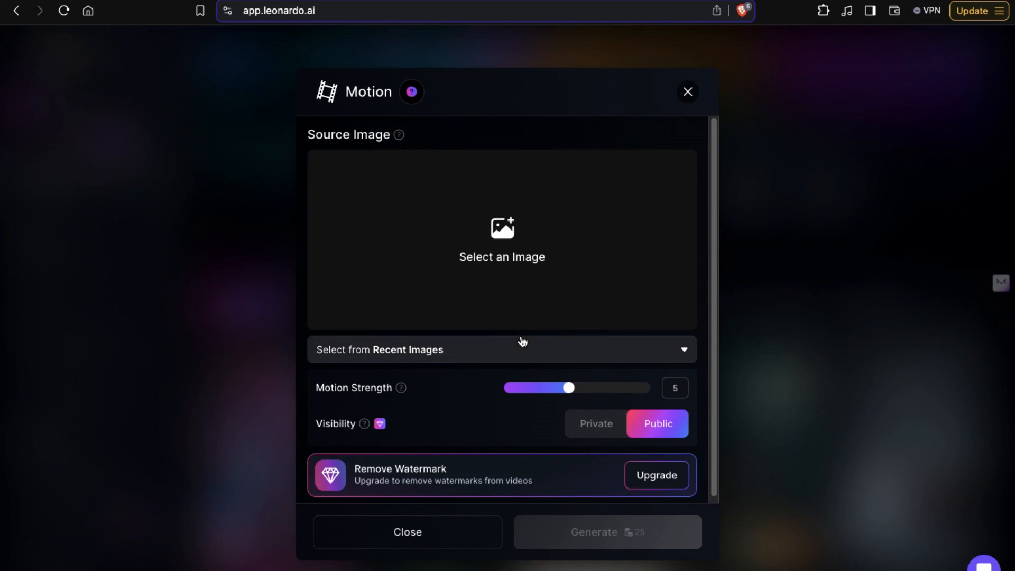
mouse_move(531, 355)
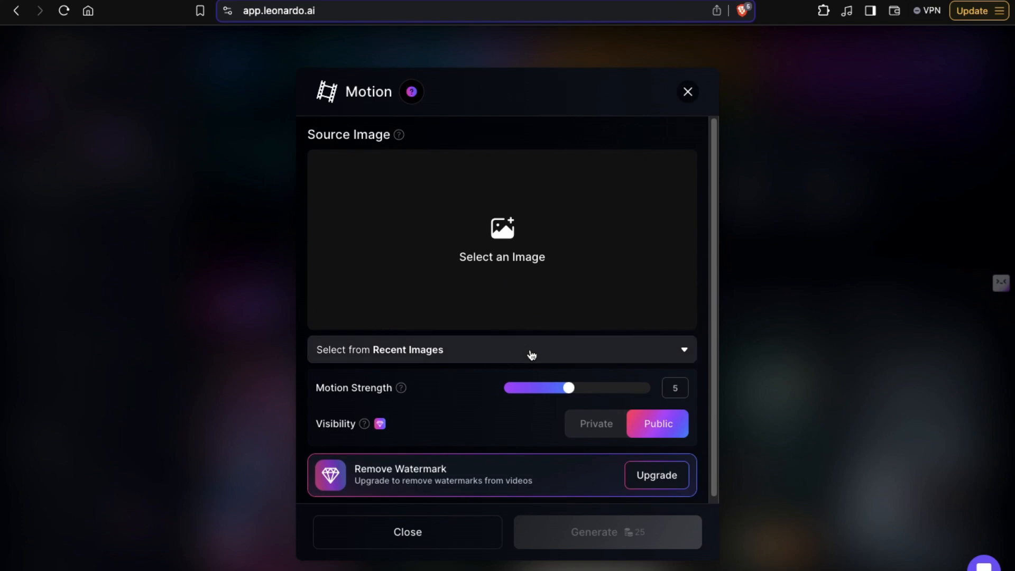
click(501, 349)
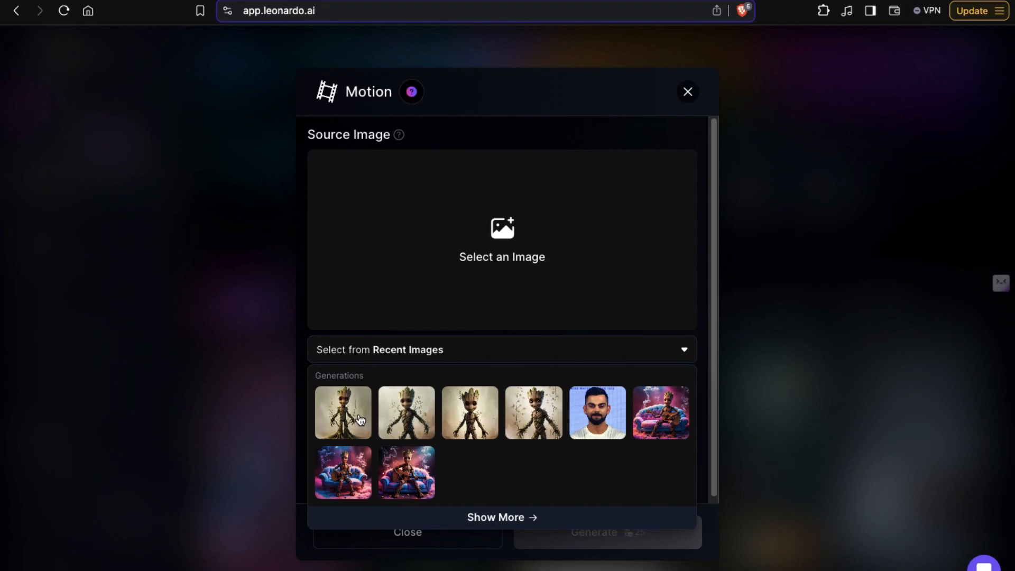
click(342, 412)
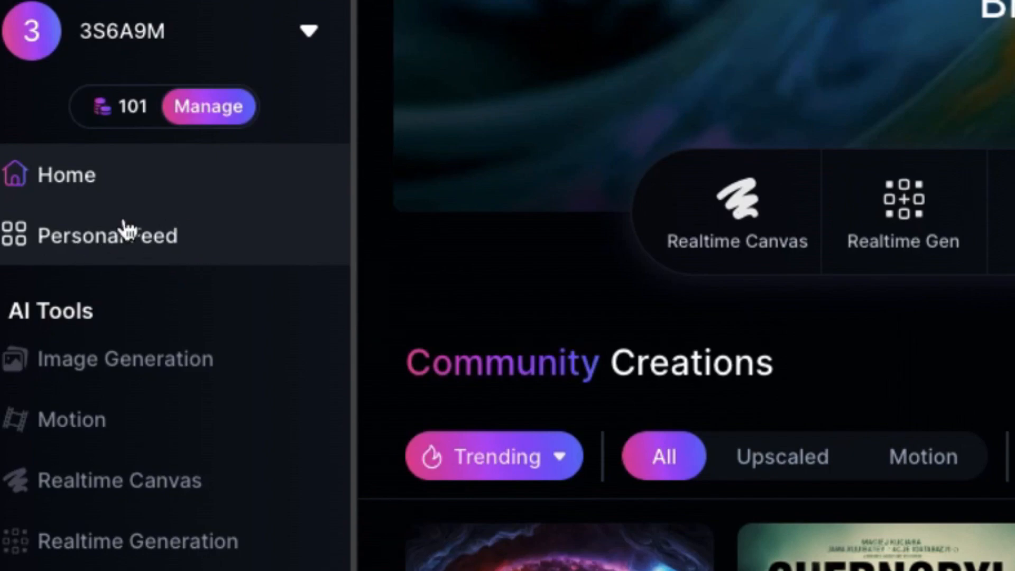
Visit the Personal Feed of generations, then switch to the Realtime Canvas tool
click(108, 234)
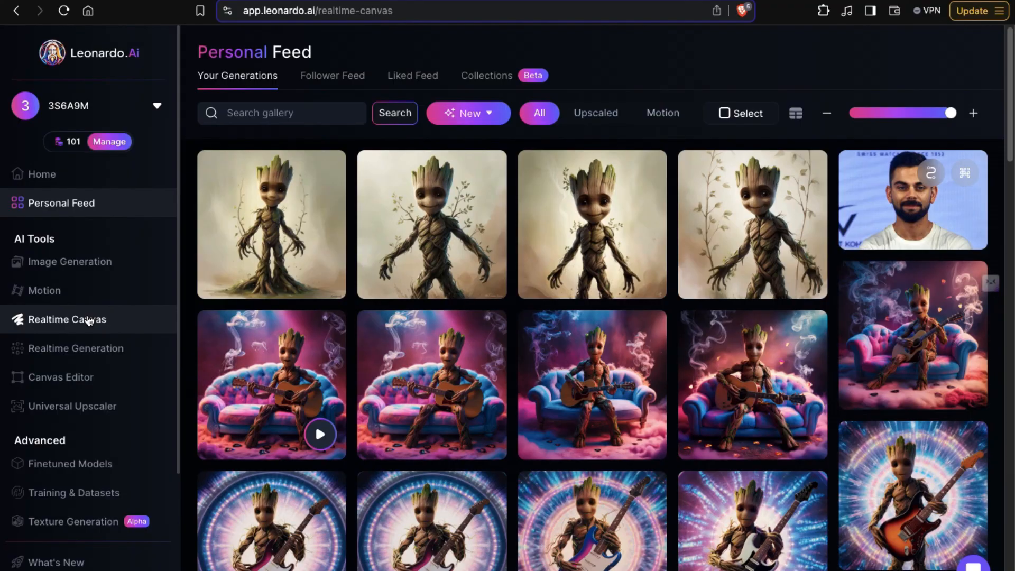
click(68, 319)
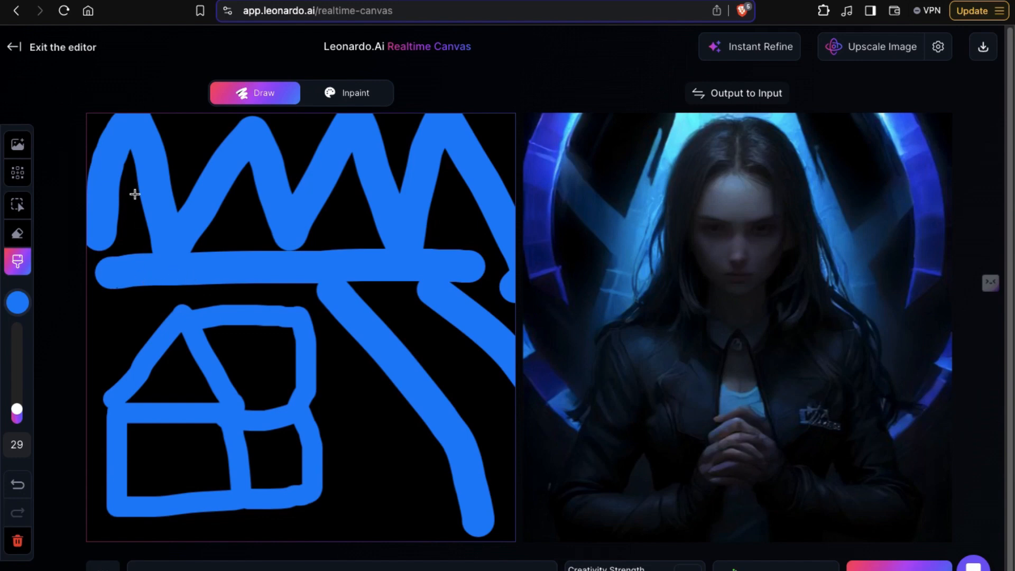
mouse_move(544, 231)
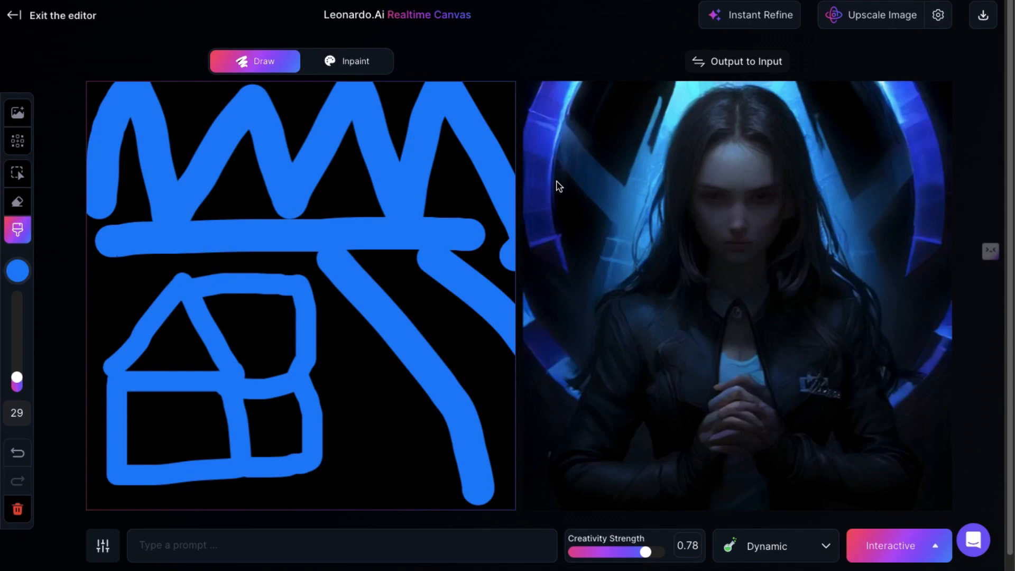
mouse_move(117, 123)
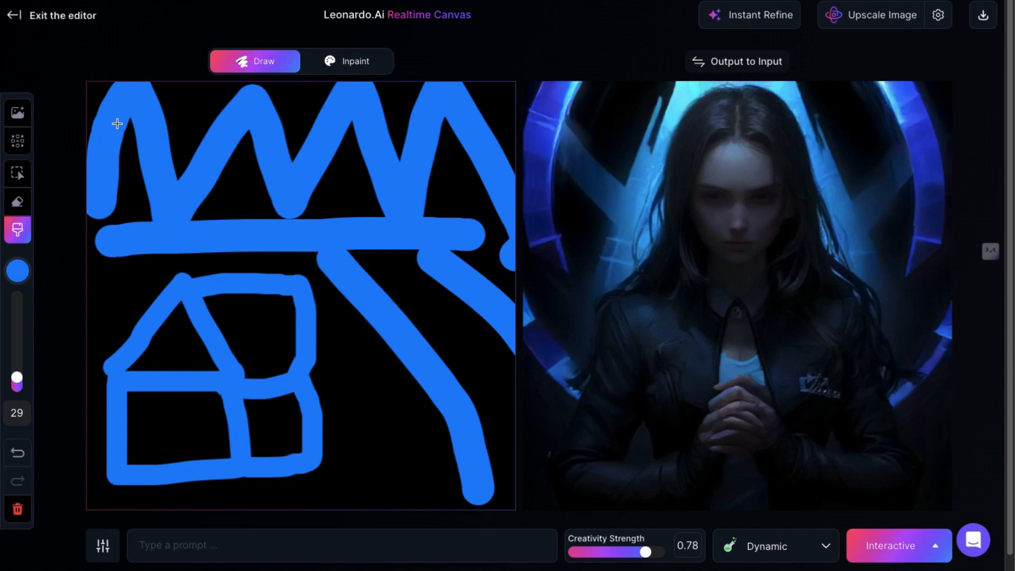
mouse_move(419, 323)
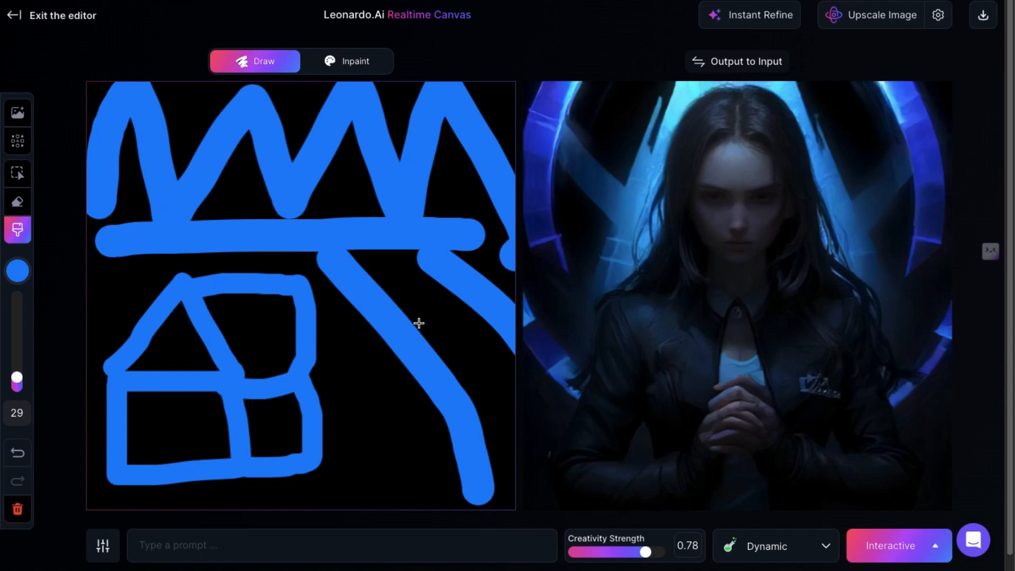
mouse_move(820, 120)
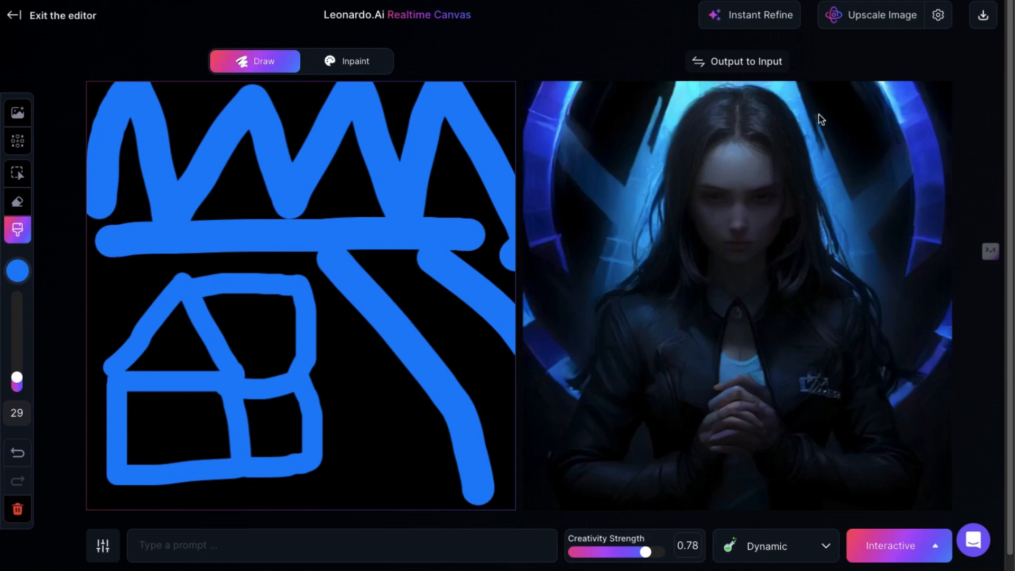
mouse_move(783, 235)
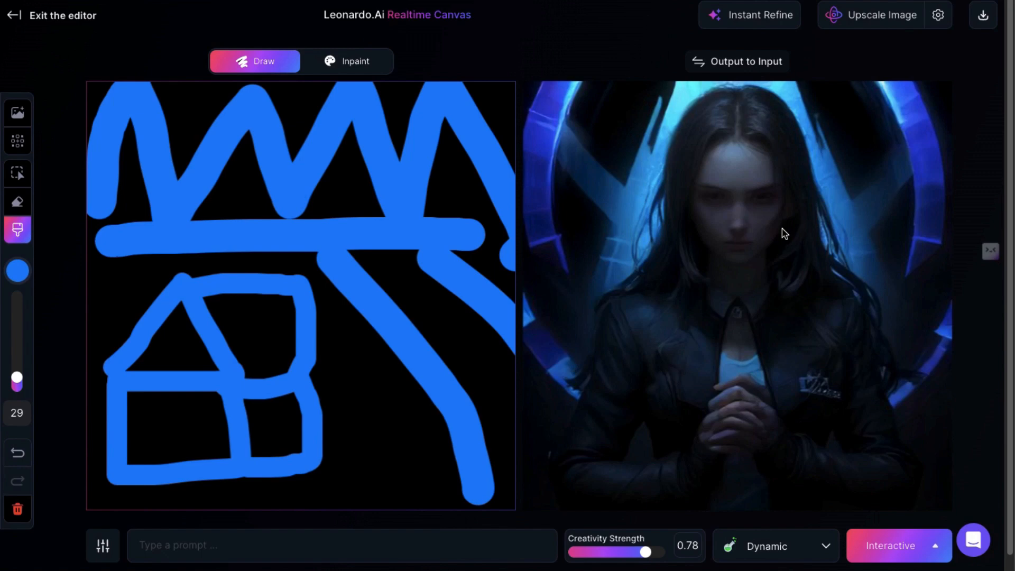
mouse_move(14, 15)
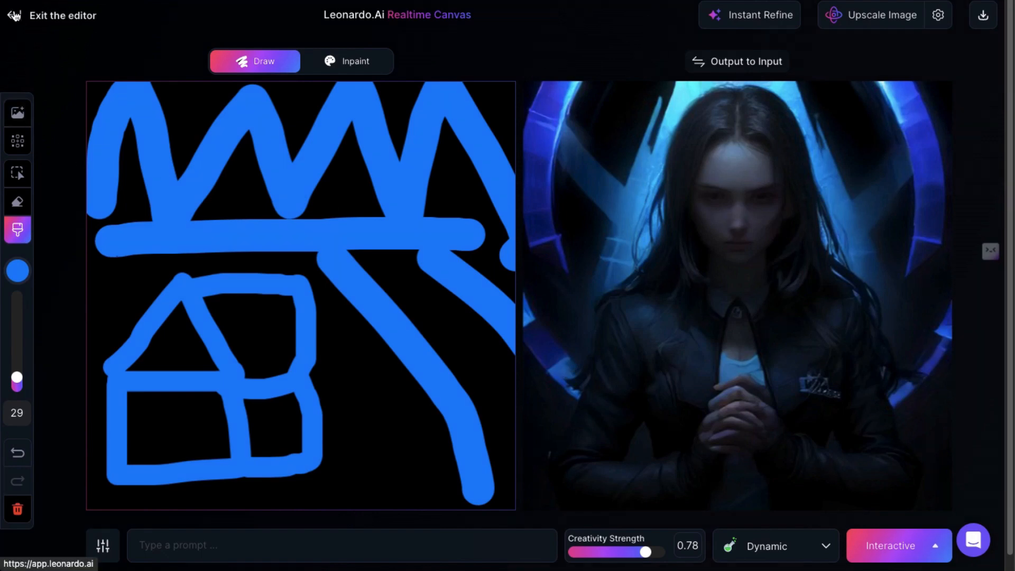
Launch Realtime Gen with its blank canvas and focus the empty prompt box
click(62, 14)
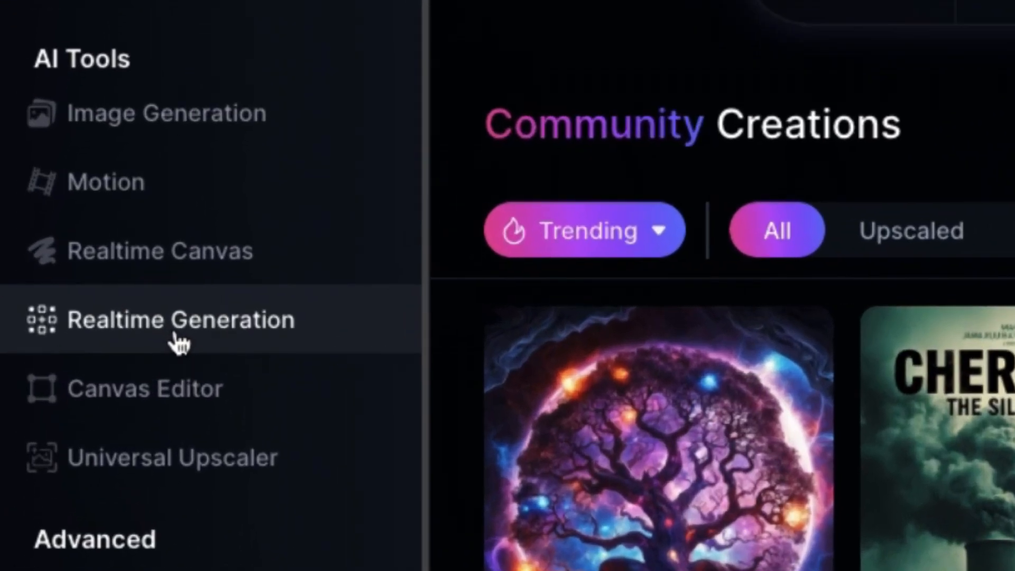
click(180, 318)
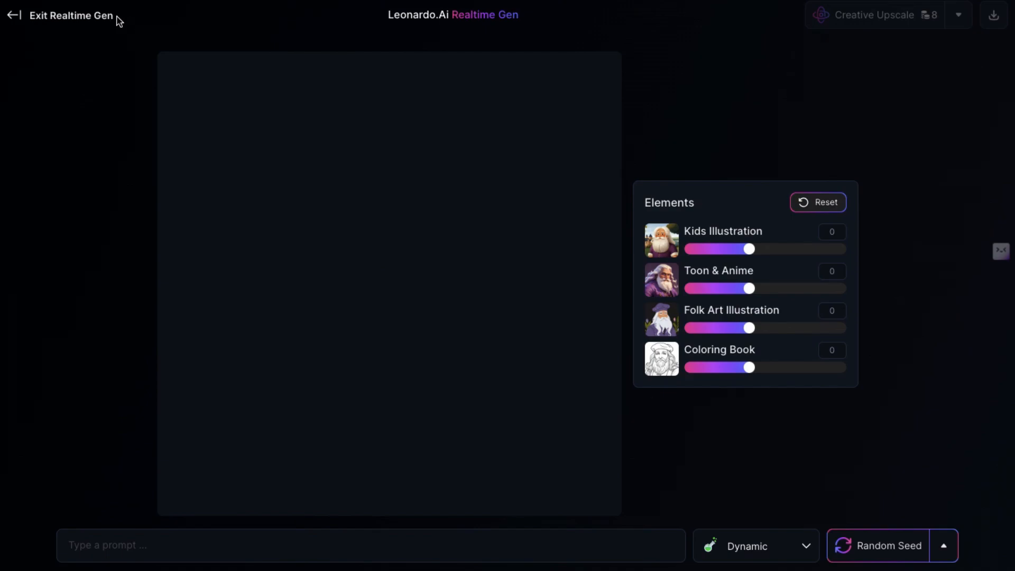
mouse_move(650, 206)
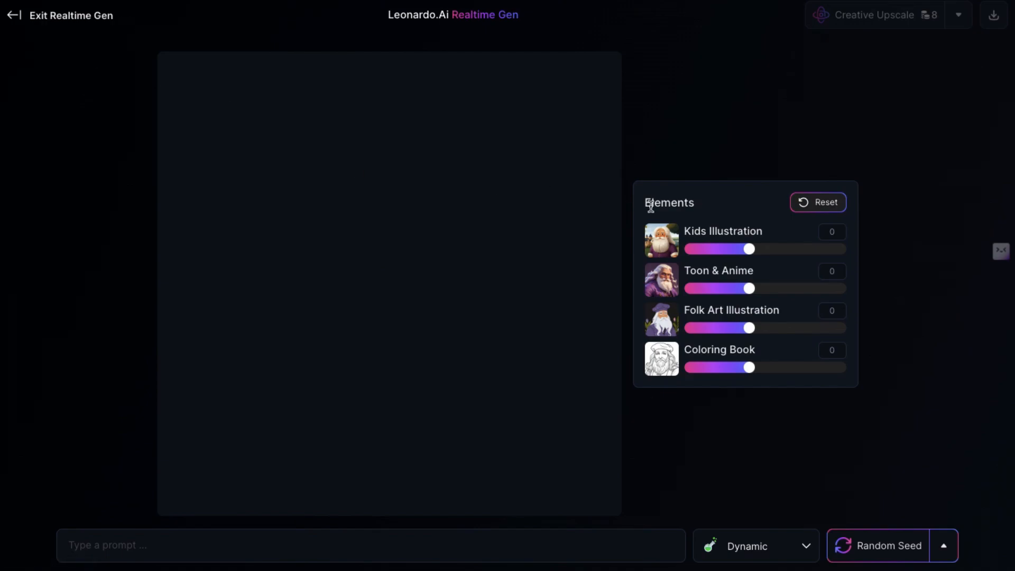
mouse_move(774, 253)
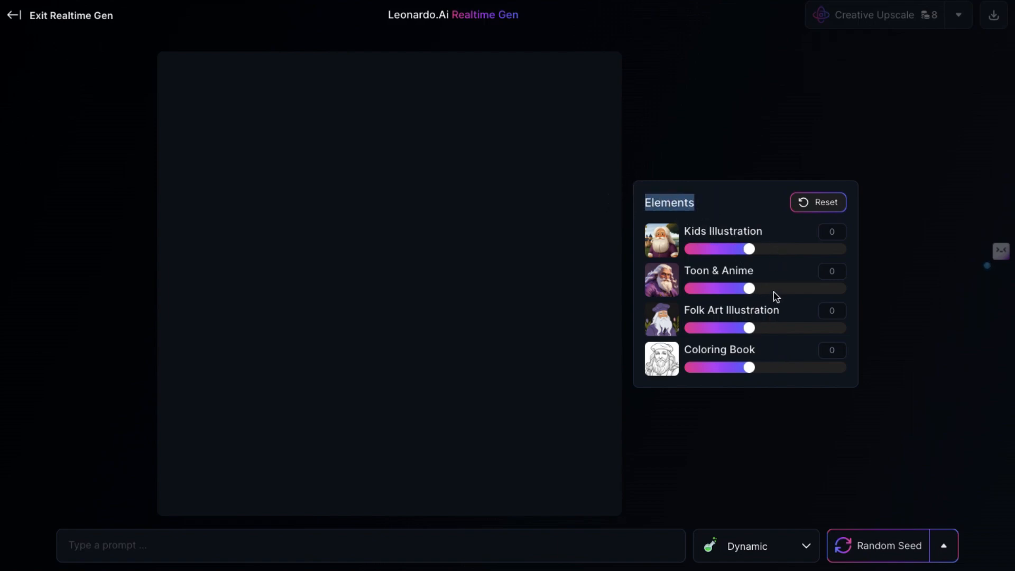
mouse_move(851, 310)
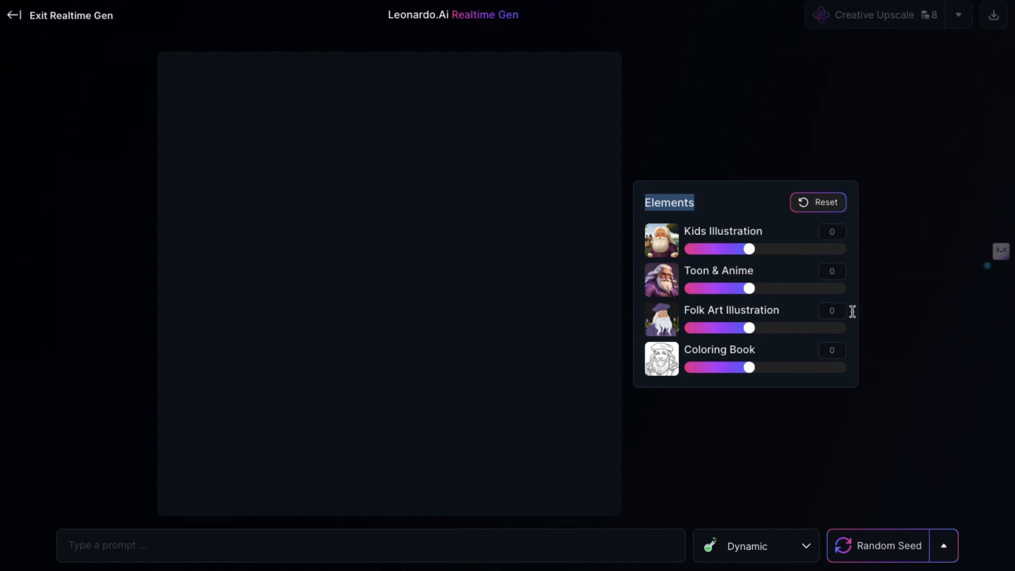
click(371, 544)
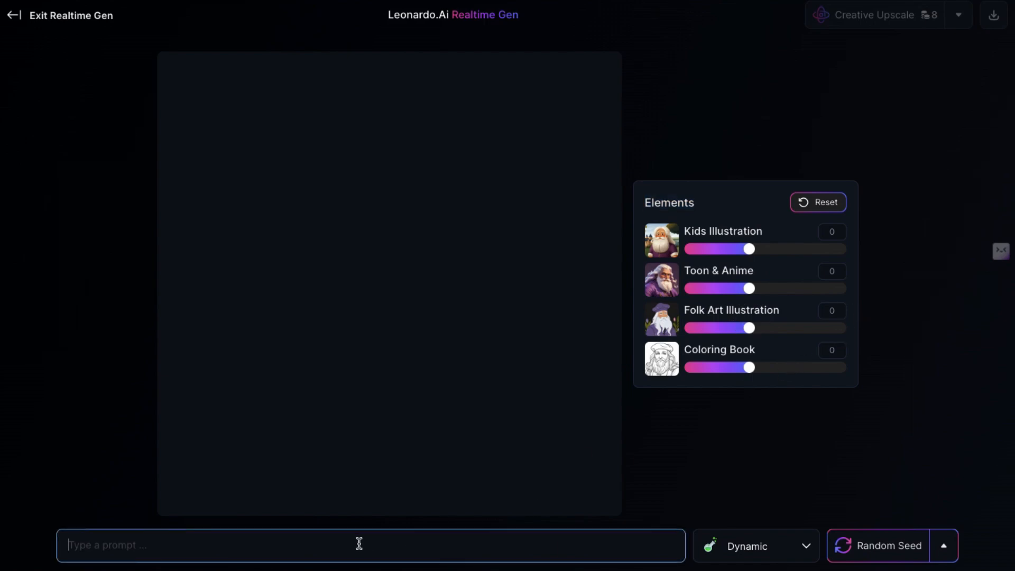
Generate a live image from 'image of a car with horn in red colour', then exit to the dashboard
text(image of a car)
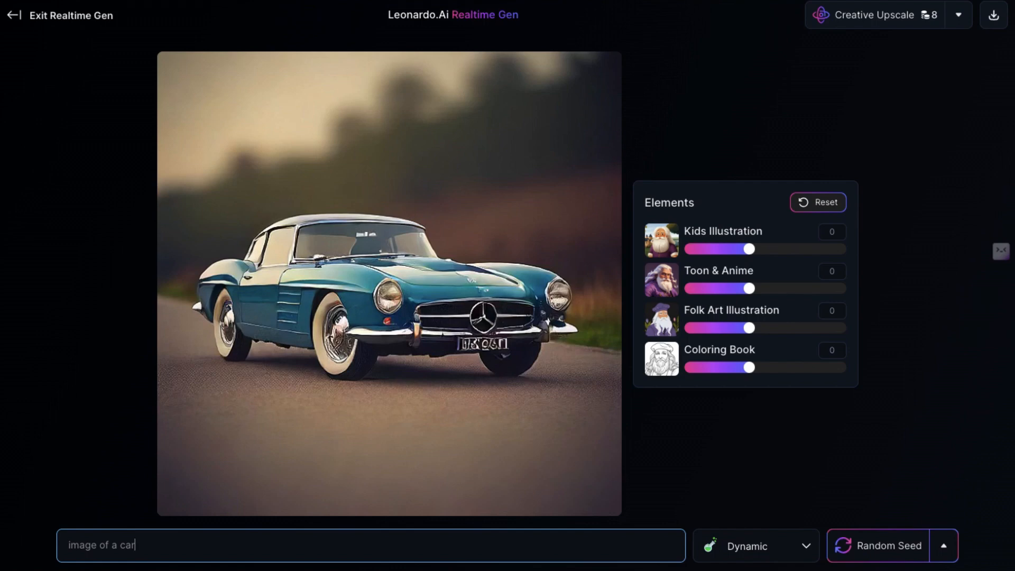
text(with)
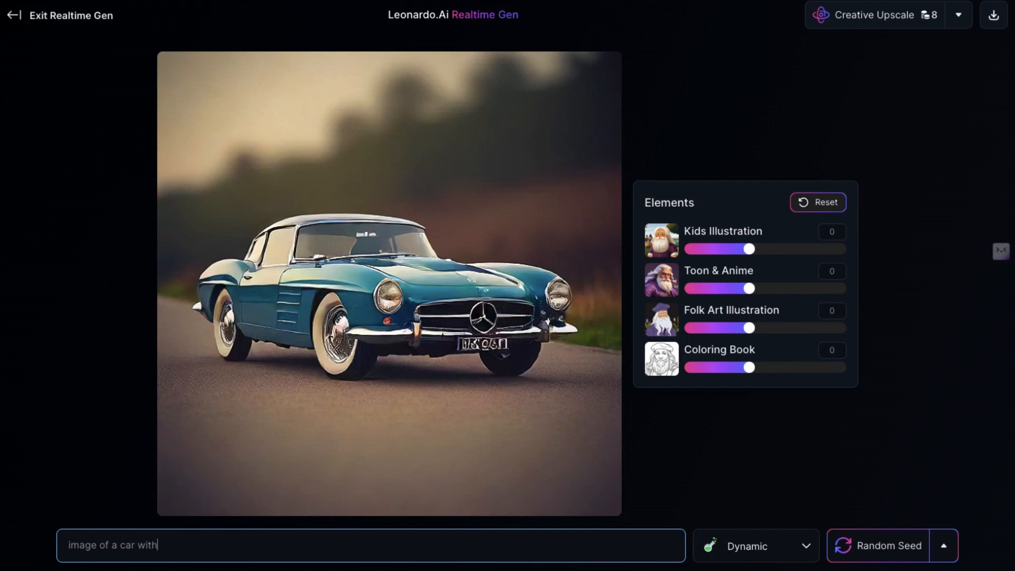
text(horn)
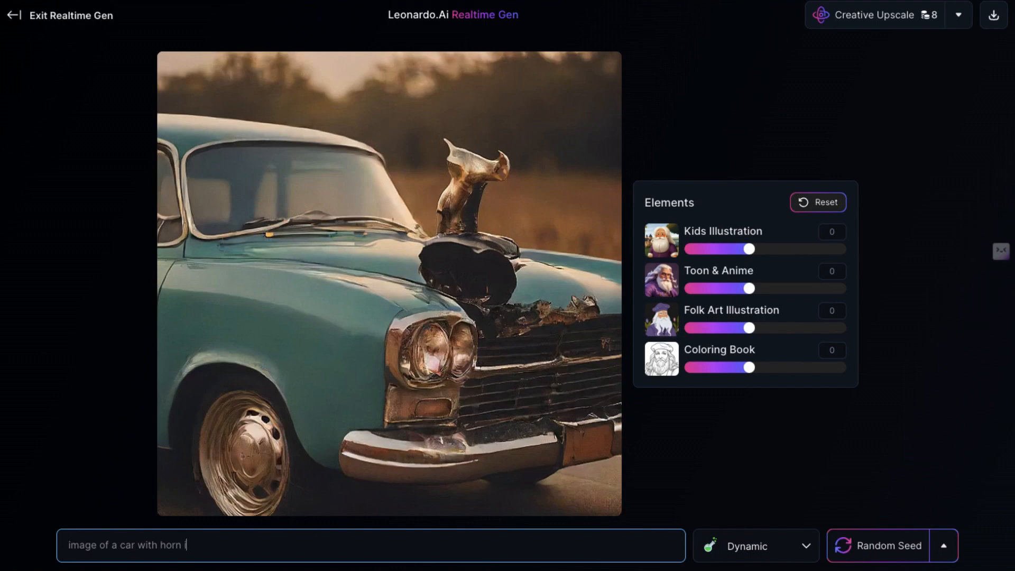
text(in red colo)
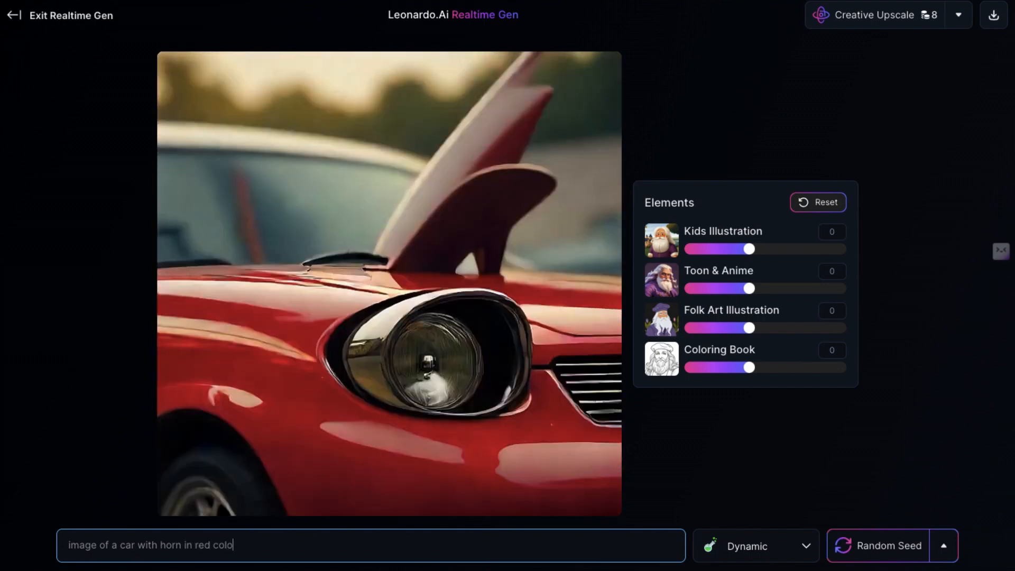
text(ur)
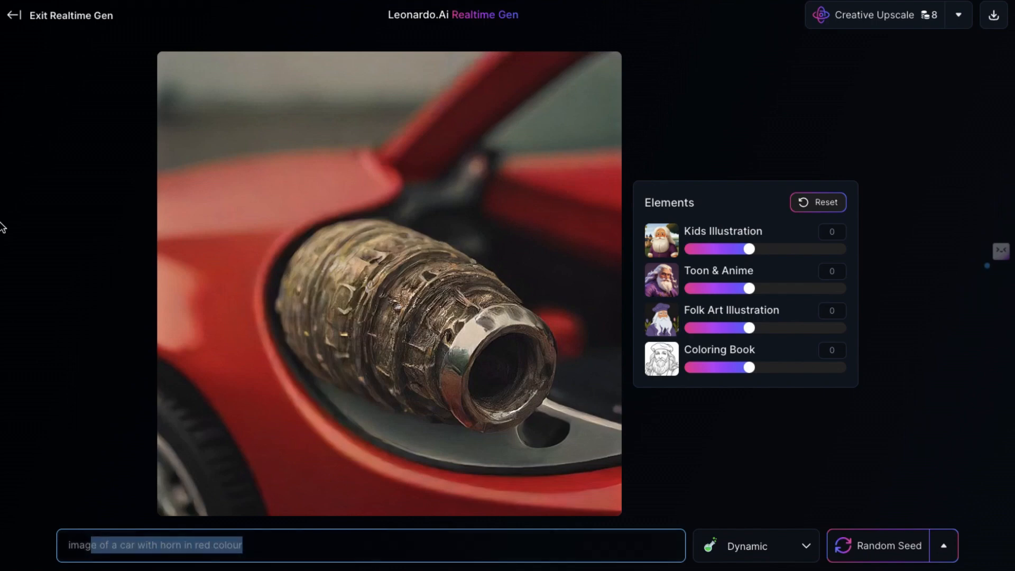
click(71, 14)
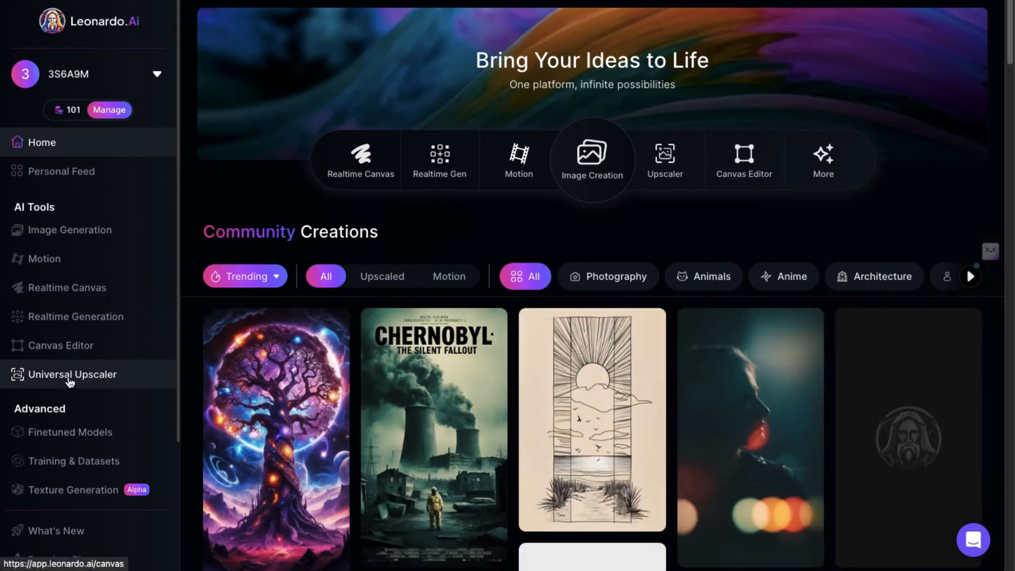
mouse_move(62, 345)
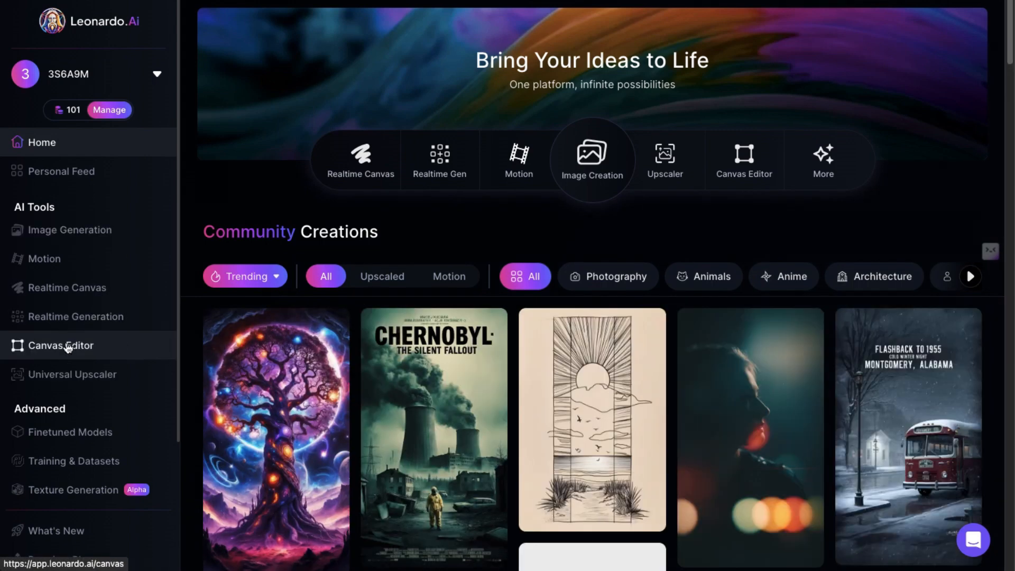
mouse_move(83, 374)
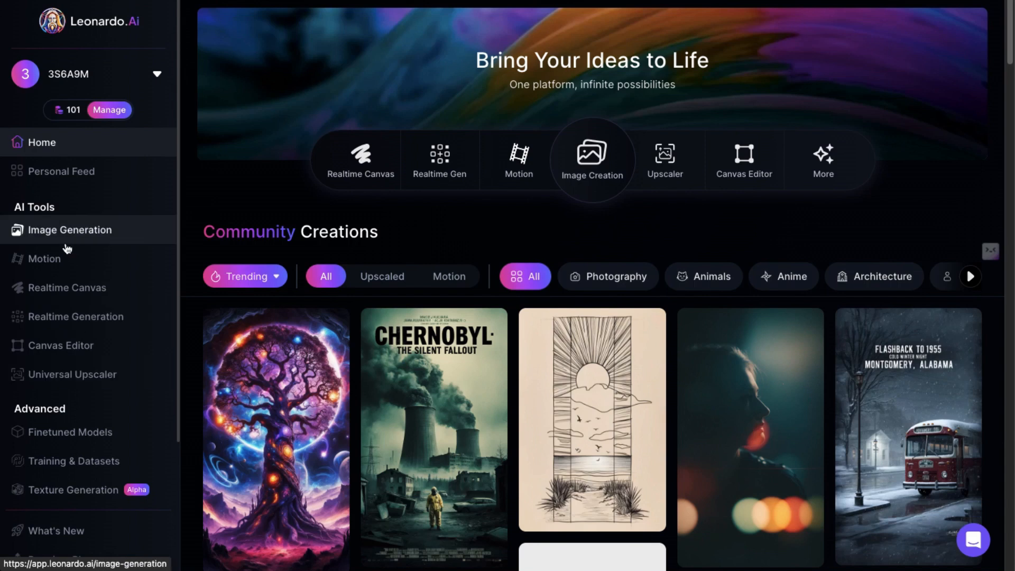
Go to the Personal Feed listing the account's generated Groot images
click(63, 171)
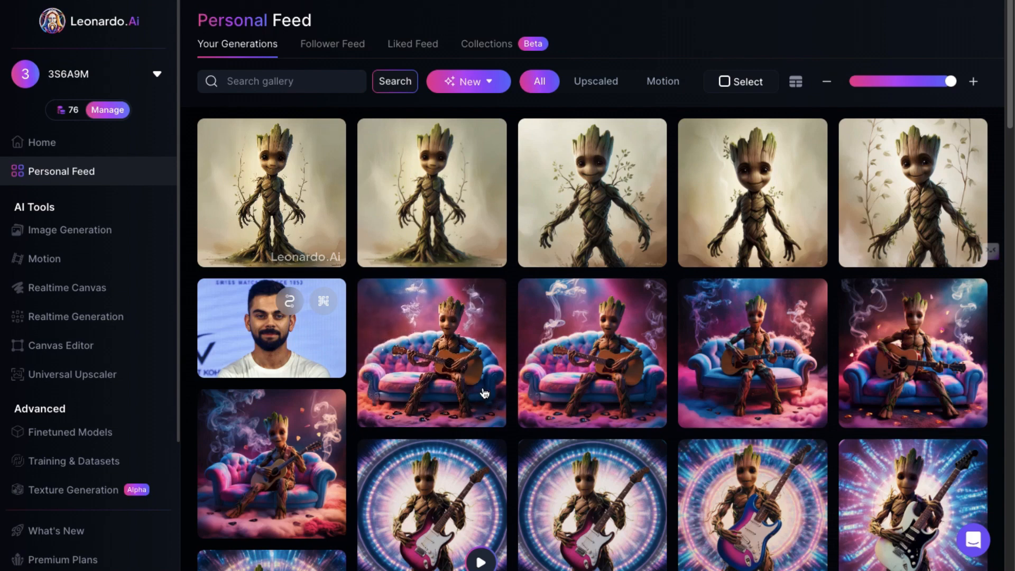
scroll(down, 3)
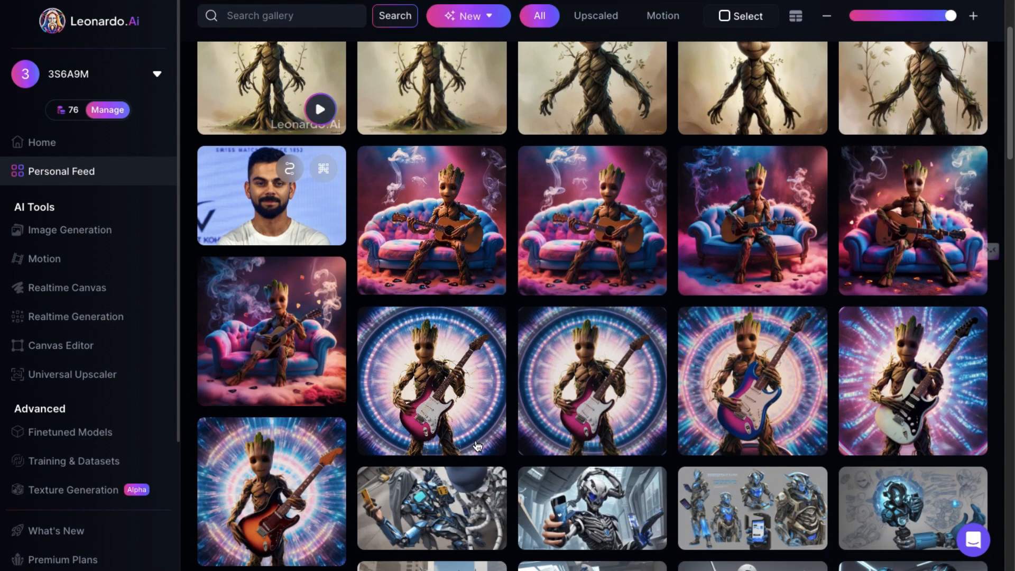
scroll(up, 3)
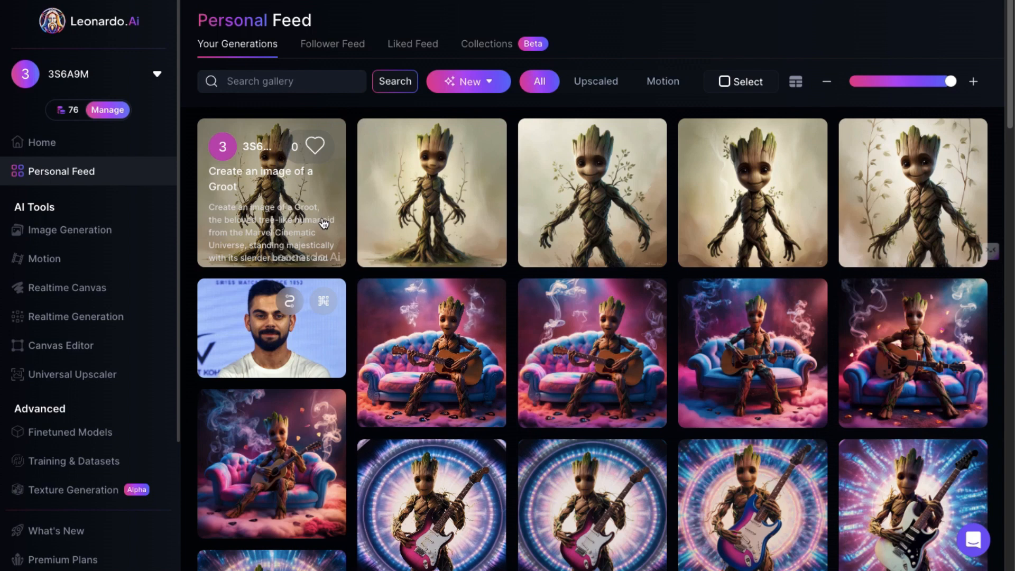
mouse_move(323, 229)
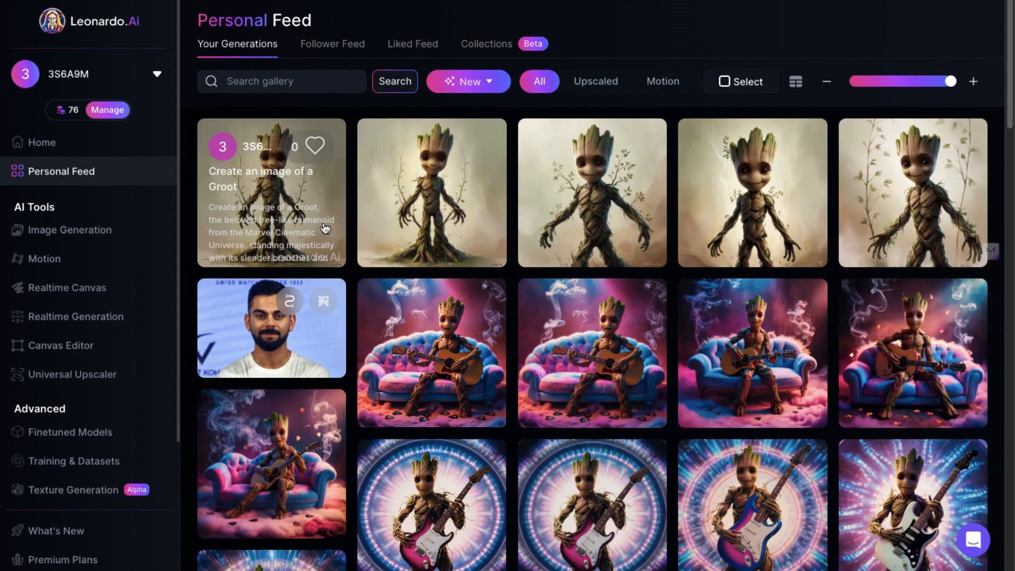
mouse_move(65, 184)
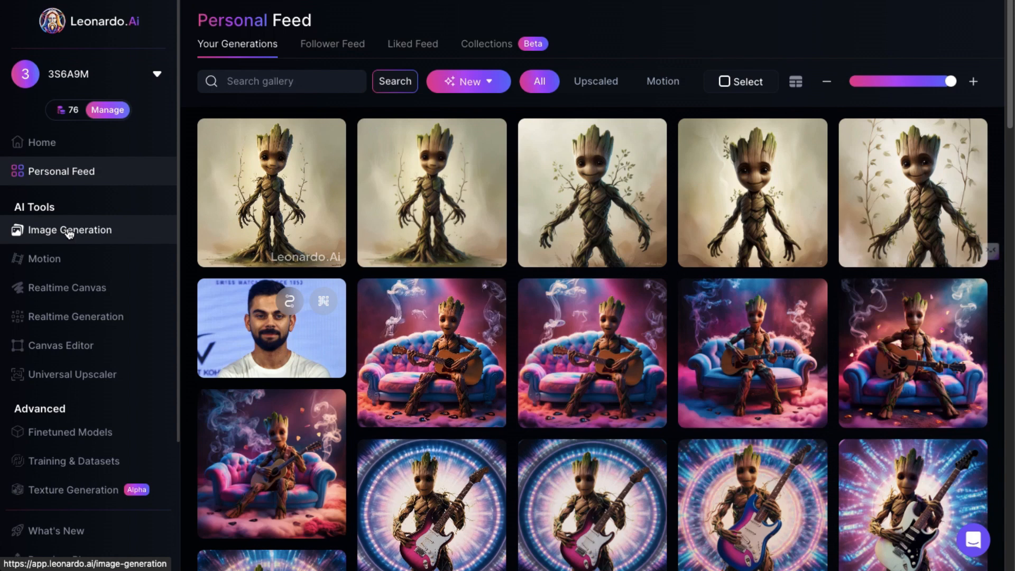
mouse_move(76, 316)
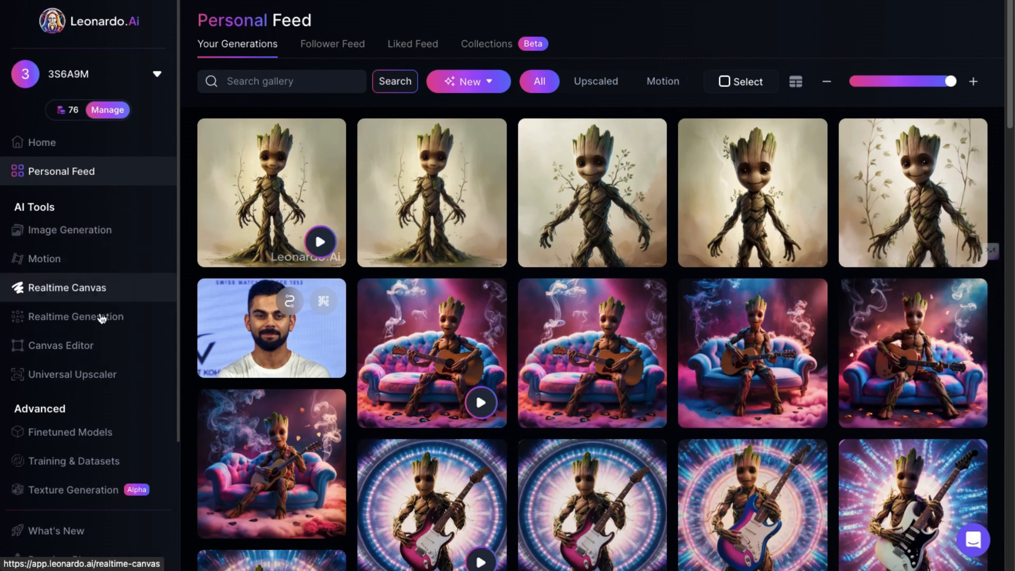
mouse_move(435, 3)
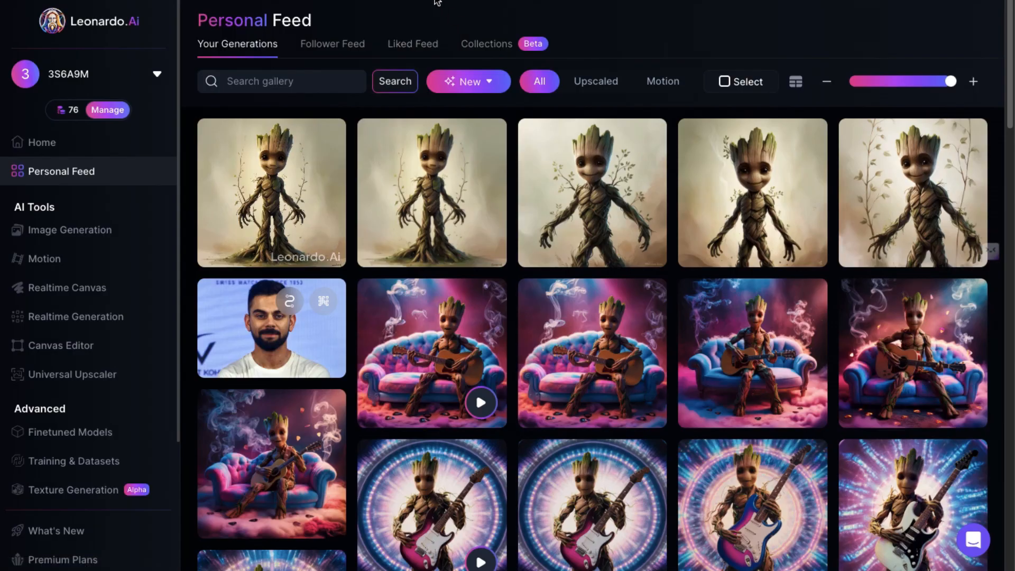